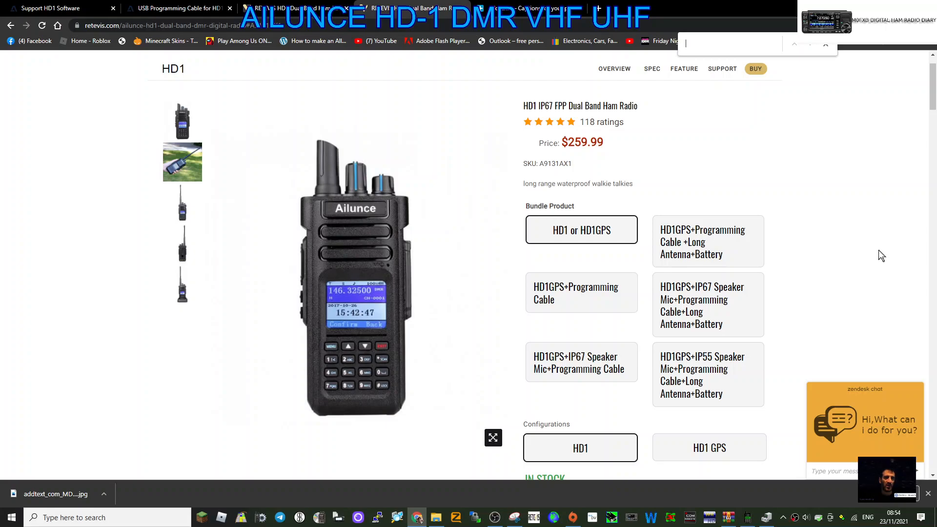
pyautogui.moveTo(725, 88)
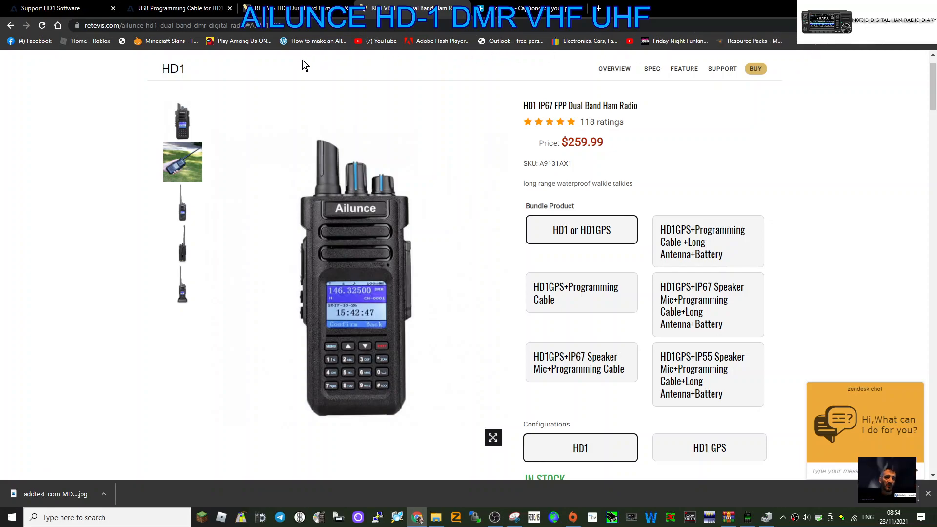
# Download the Lionel-Sawkins-codeplug-UK archive from the HD1 Codeplug list on the Ailunce site.
pyautogui.click(50, 7)
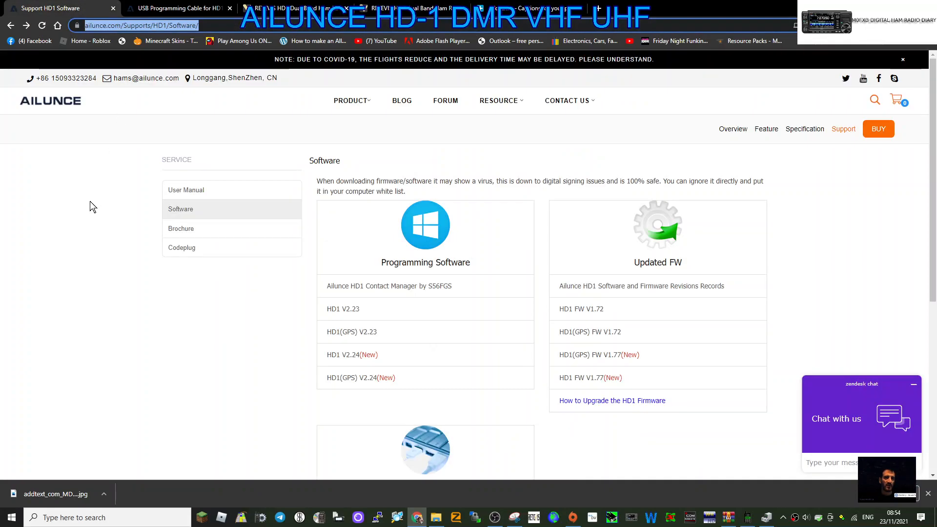
pyautogui.scroll(-3)
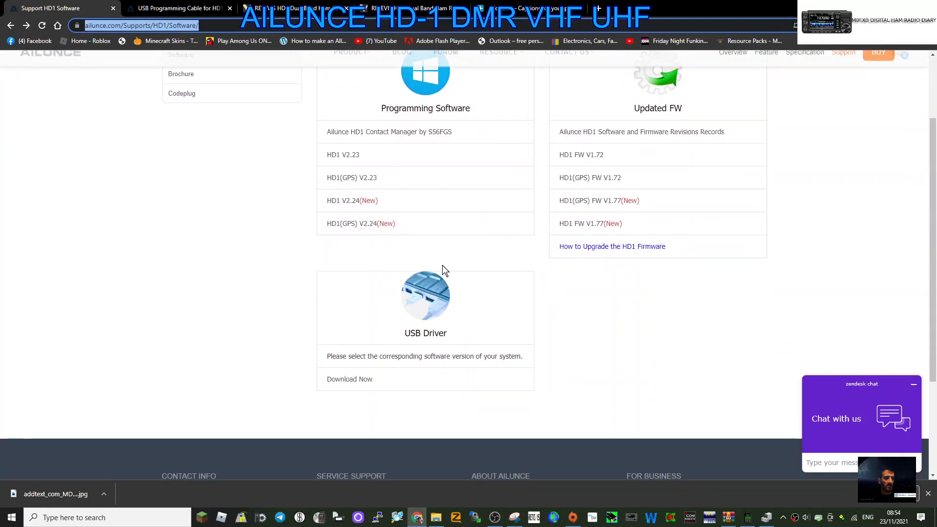
pyautogui.scroll(3)
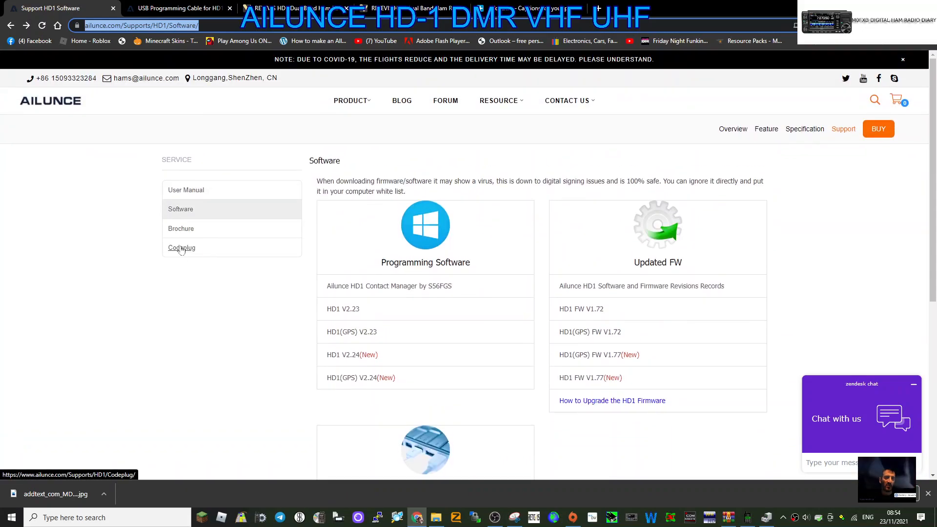
pyautogui.click(181, 248)
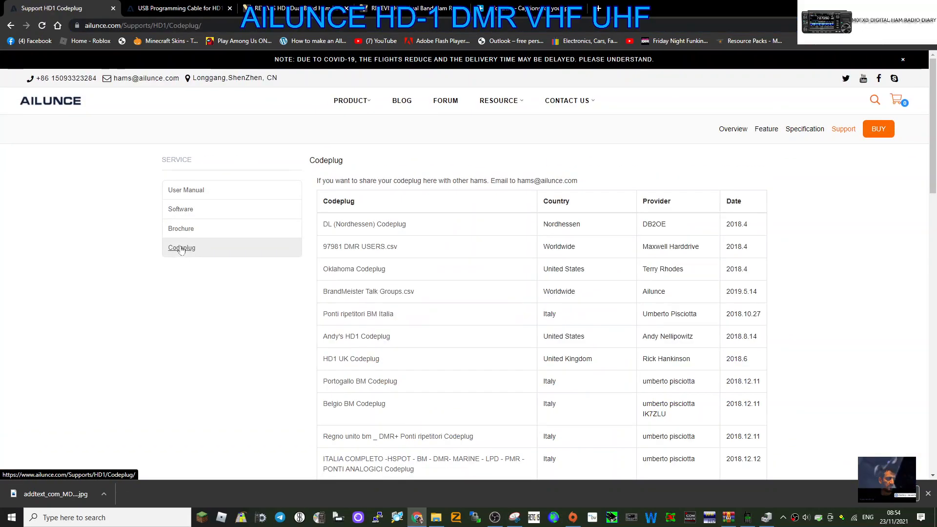
pyautogui.scroll(-3)
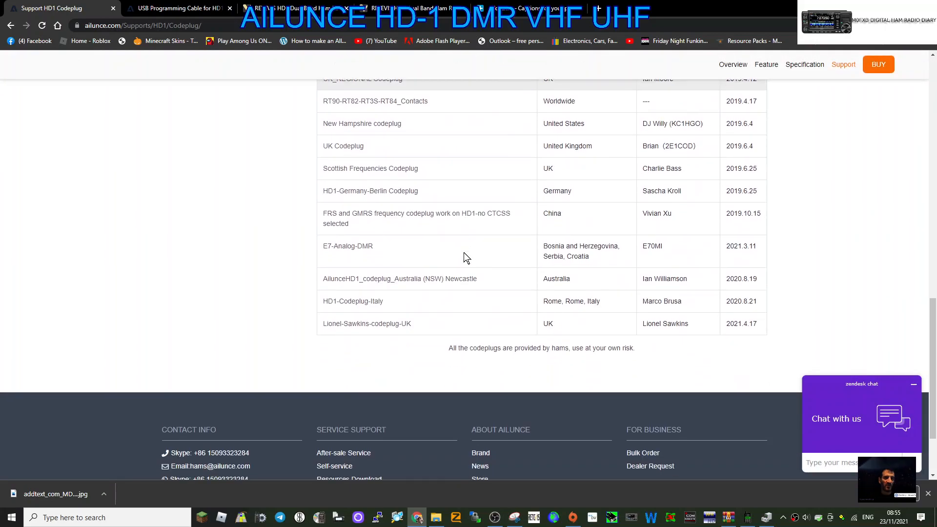
pyautogui.moveTo(366, 323)
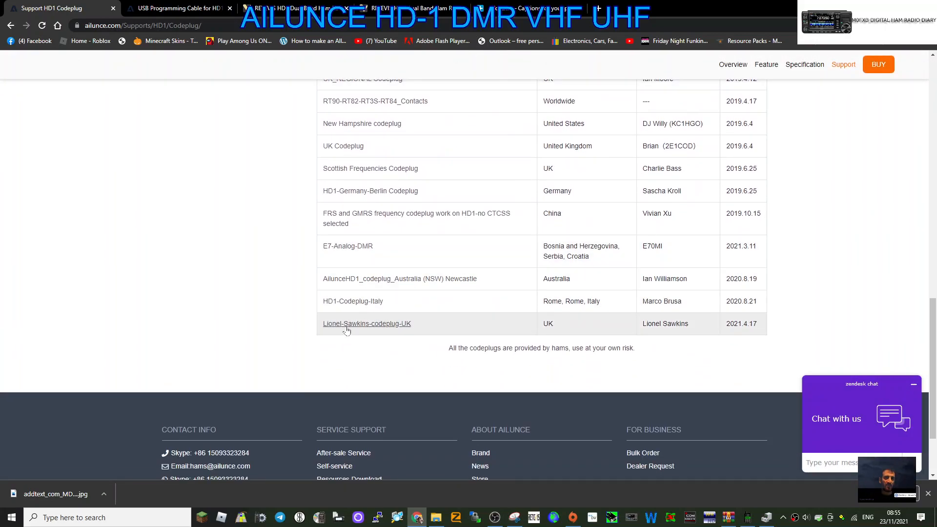
pyautogui.moveTo(382, 323)
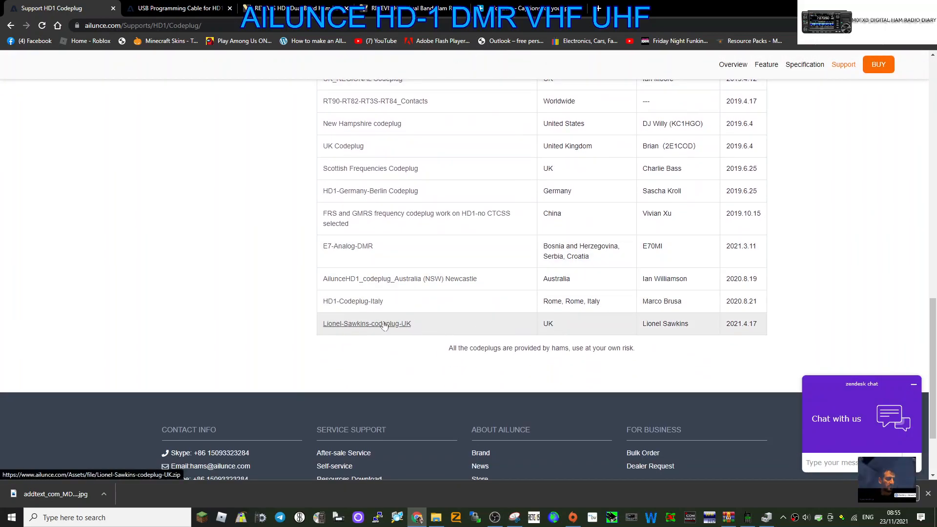
pyautogui.click(367, 323)
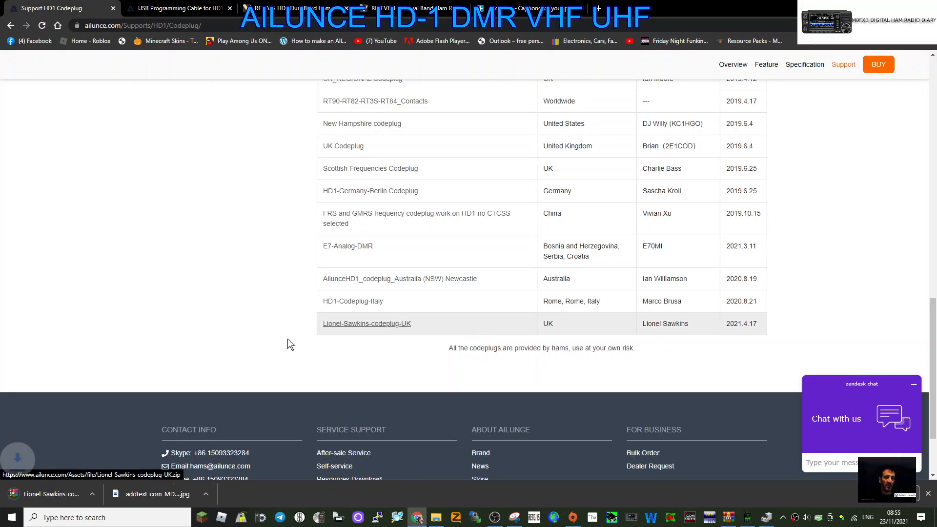
# Extract the downloaded codeplug zip into the Desktop HDSDR folder, replacing the existing text file.
pyautogui.click(366, 323)
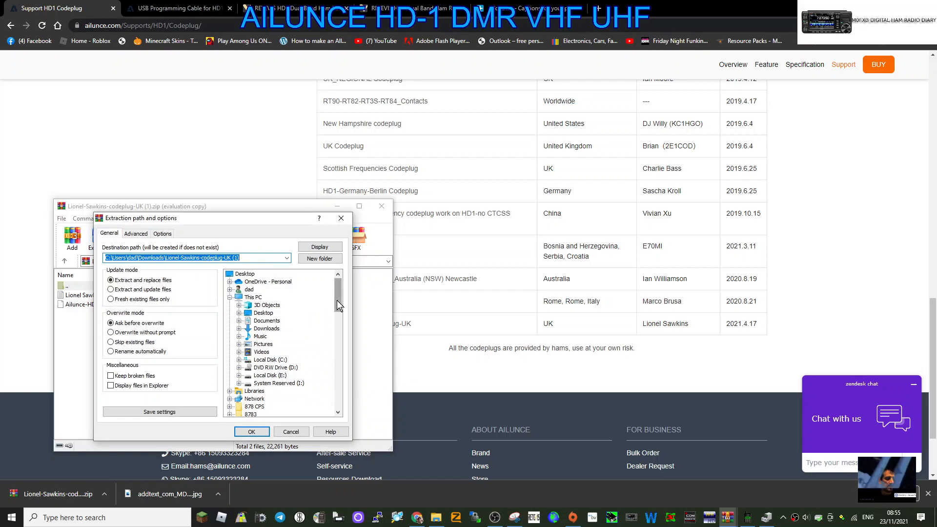
pyautogui.scroll(-3)
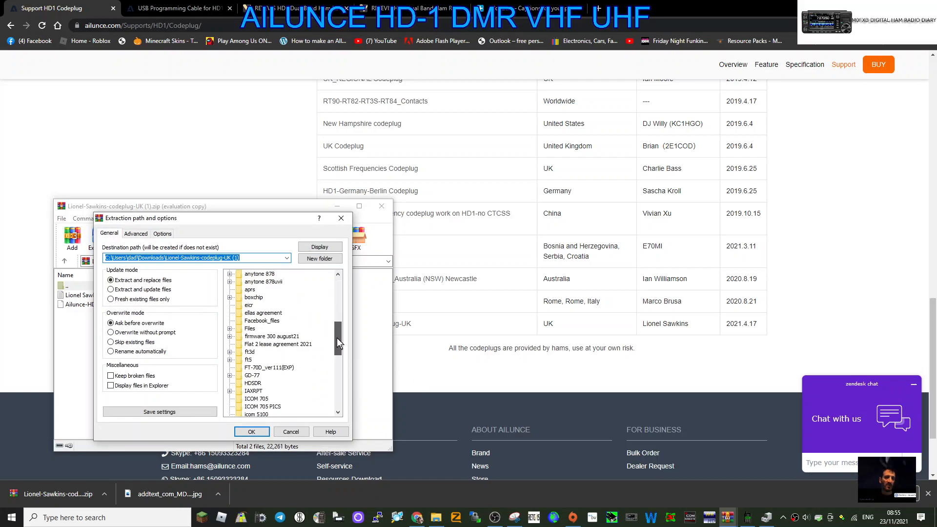
pyautogui.click(252, 383)
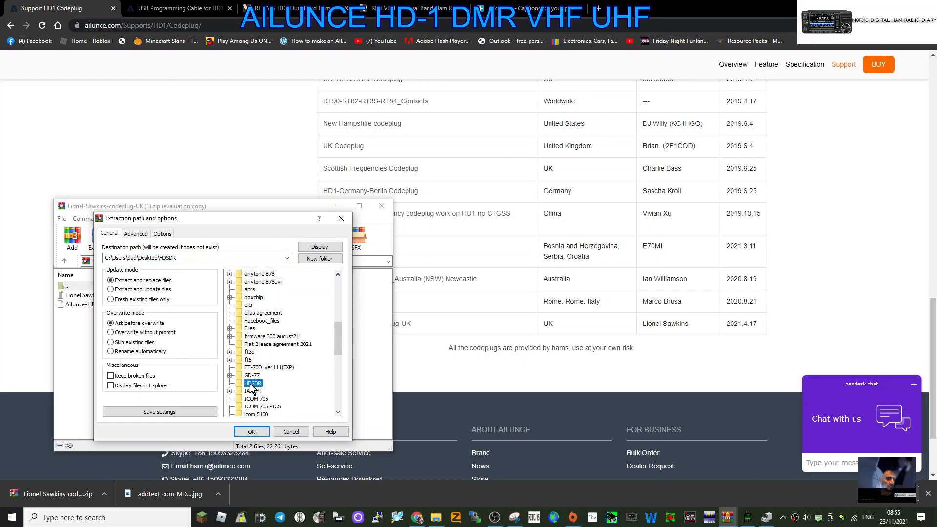
pyautogui.click(252, 432)
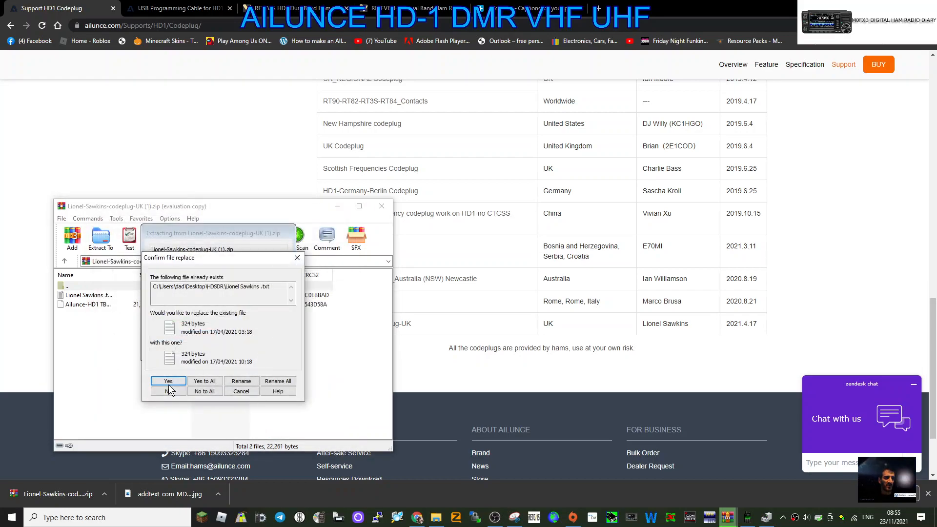
pyautogui.click(167, 381)
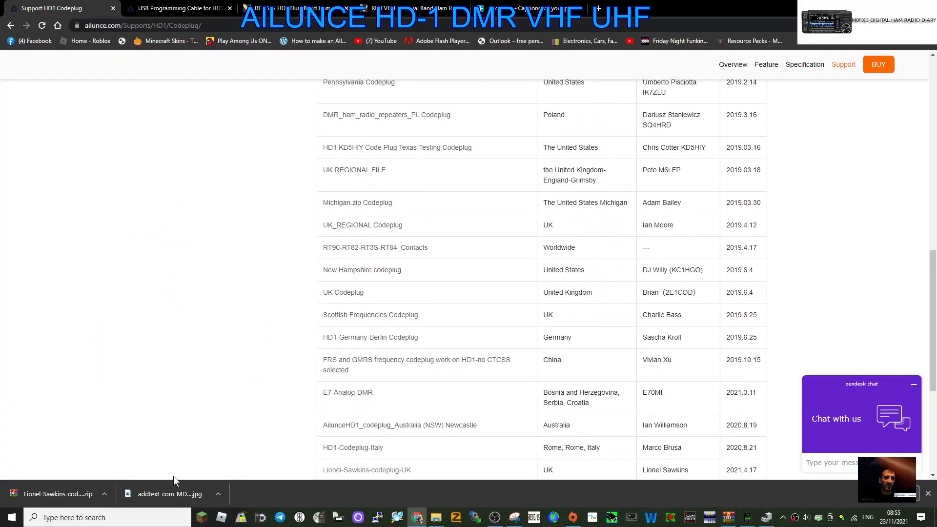
# Check the installed apps, then show the HD1 Software page with programming software and firmware versions.
pyautogui.click(10, 516)
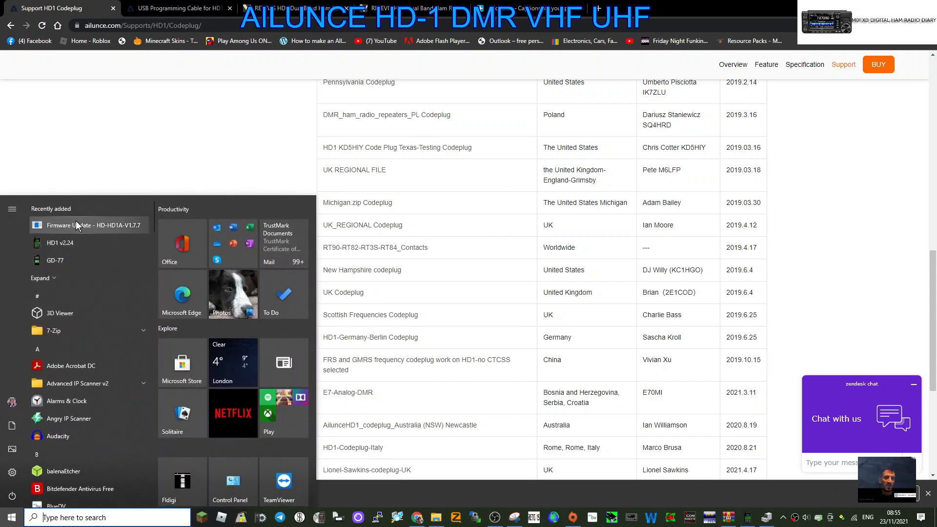
pyautogui.click(550, 160)
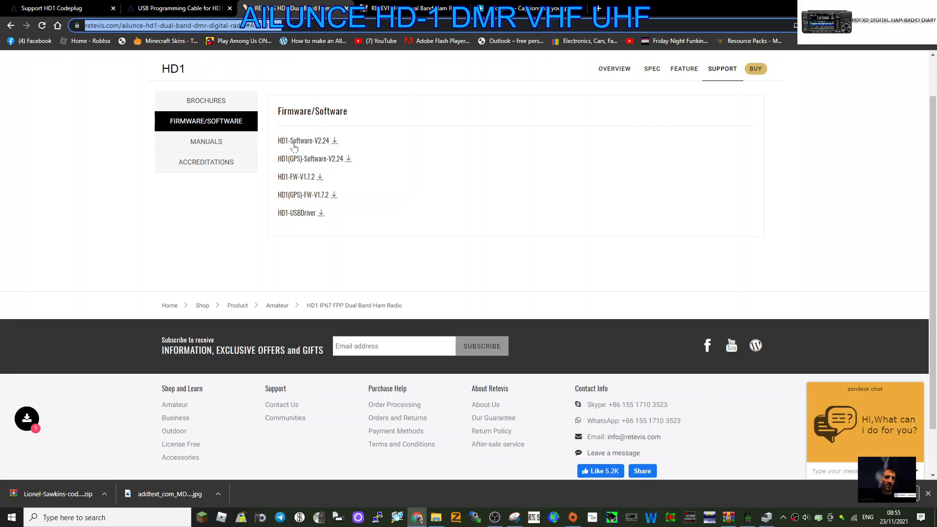
pyautogui.moveTo(309, 165)
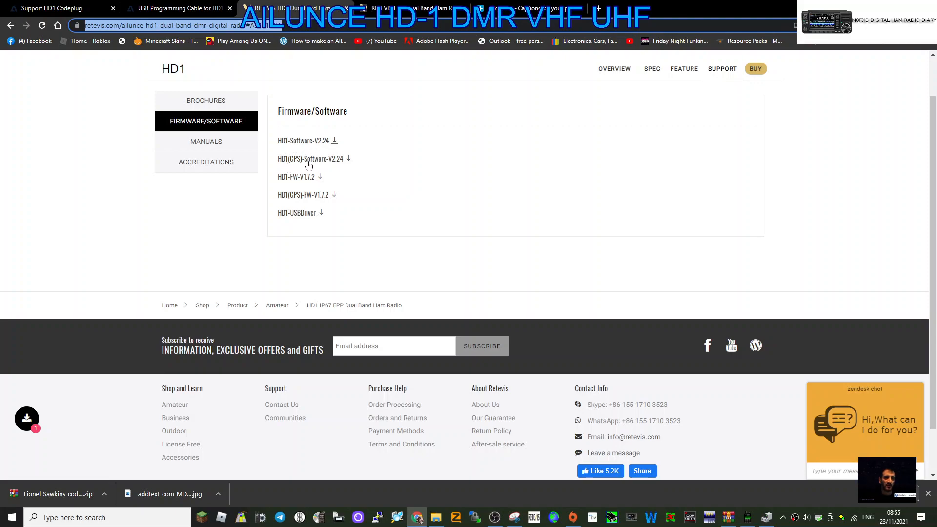
pyautogui.moveTo(315, 164)
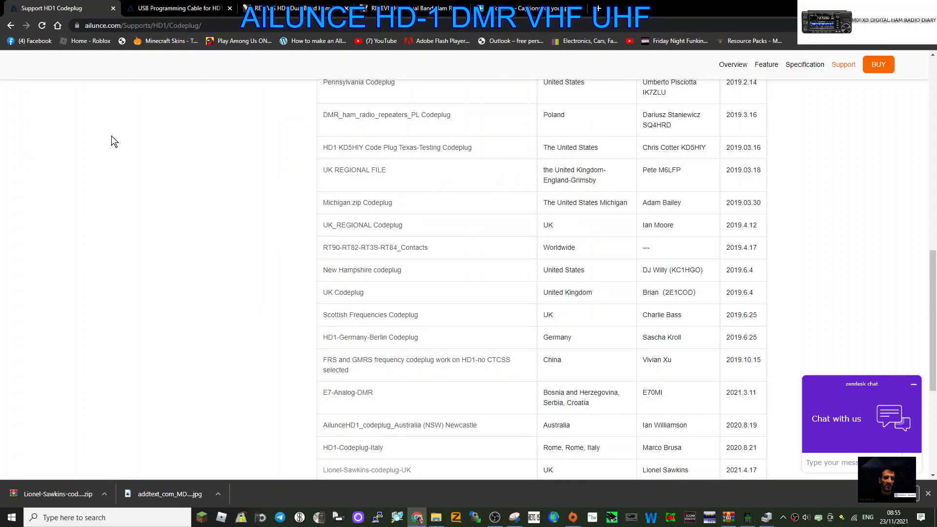
pyautogui.scroll(3)
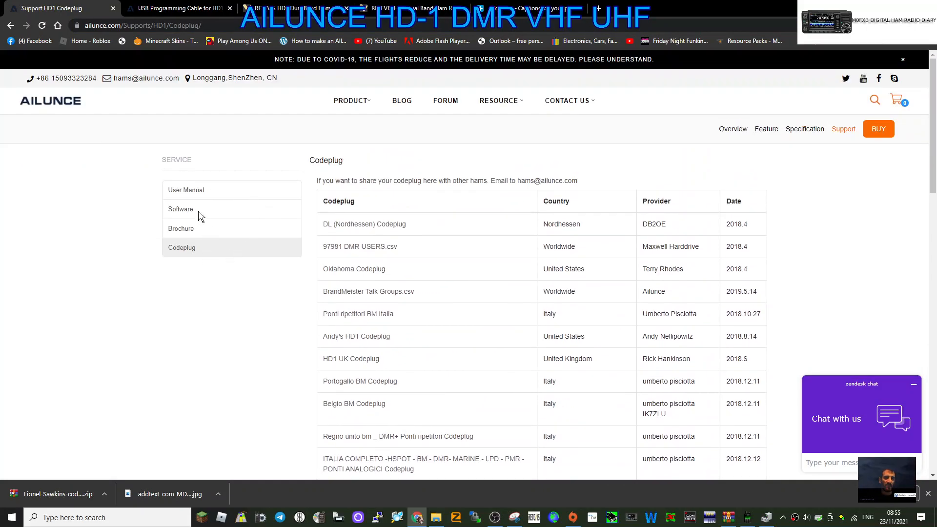
pyautogui.moveTo(181, 209)
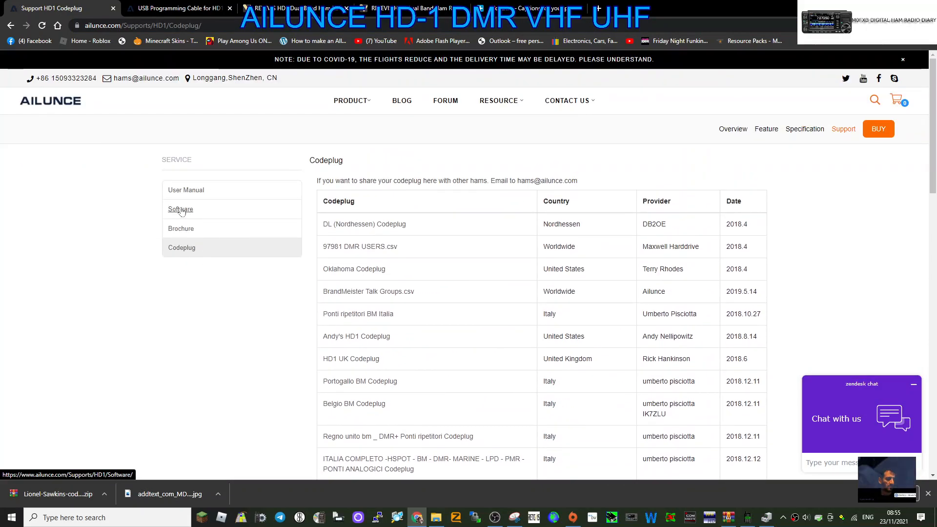
pyautogui.click(181, 209)
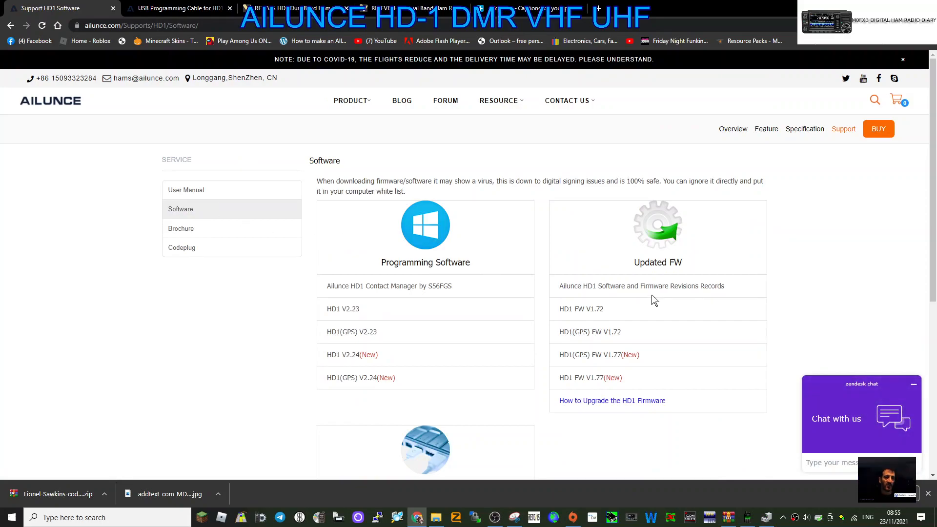
pyautogui.scroll(-3)
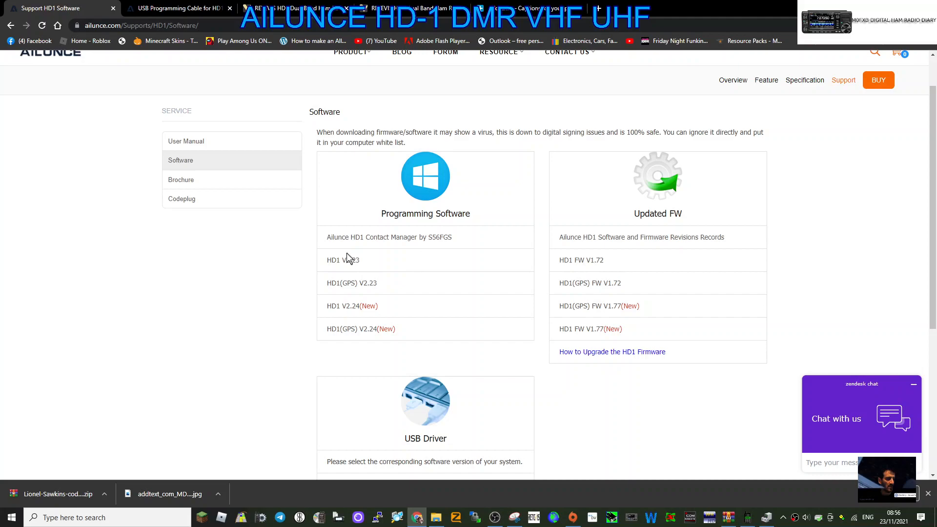
pyautogui.moveTo(413, 267)
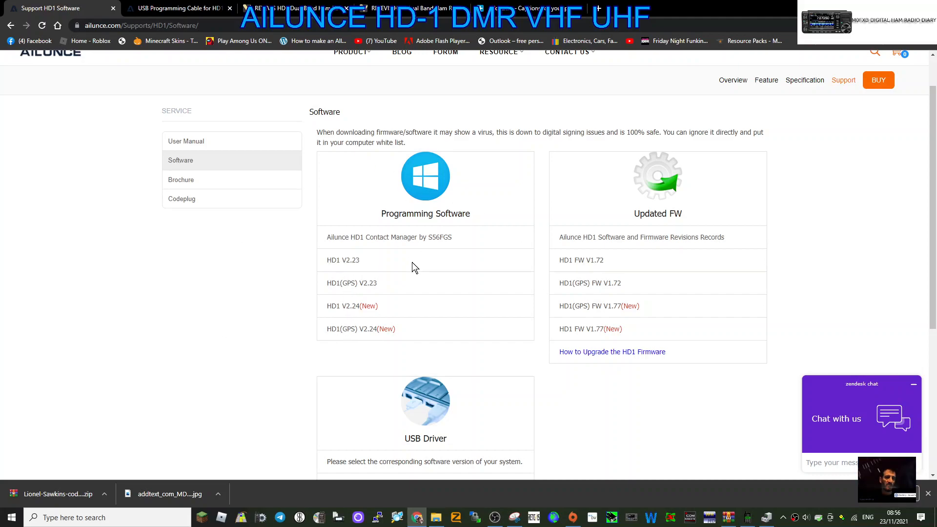
pyautogui.moveTo(661, 348)
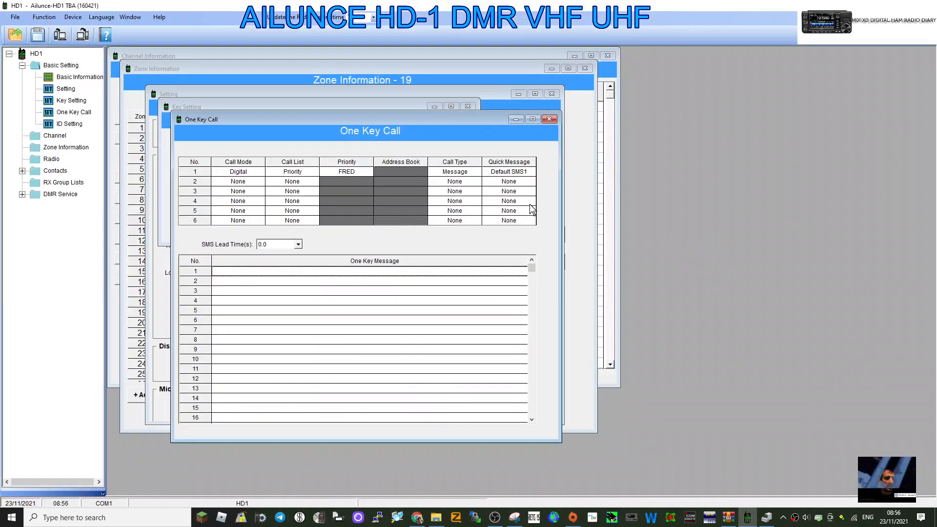
pyautogui.click(548, 119)
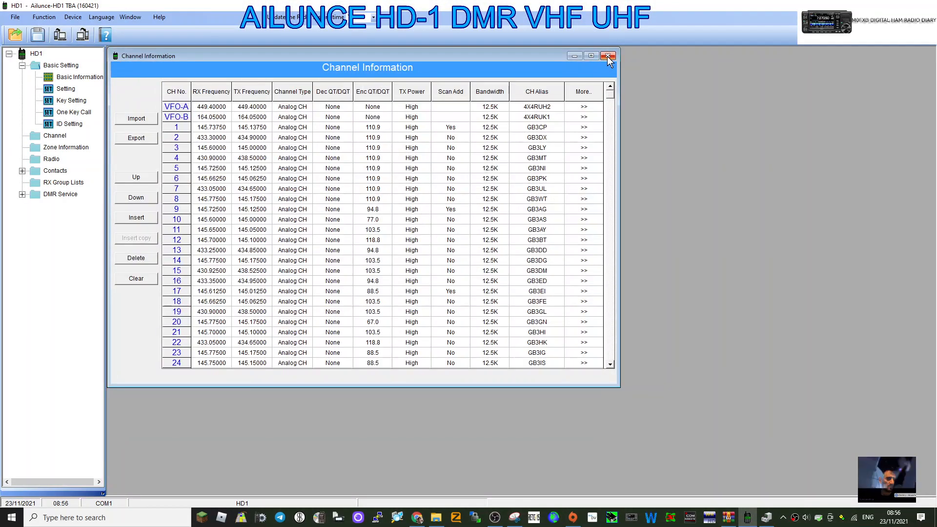
pyautogui.click(609, 56)
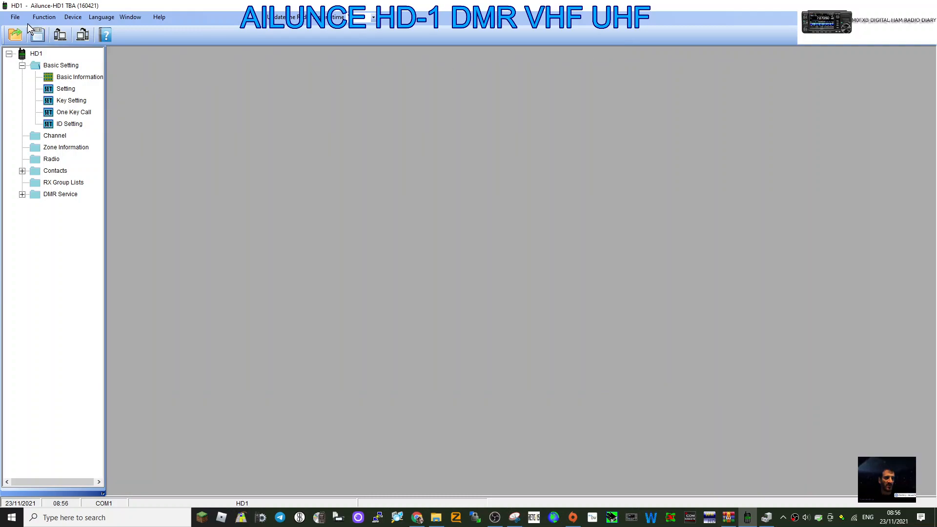
pyautogui.click(14, 16)
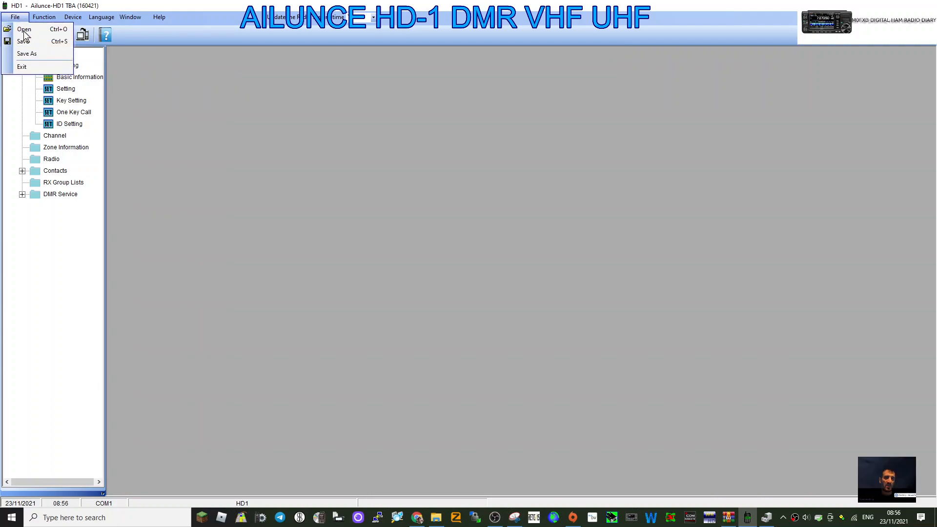
pyautogui.click(24, 29)
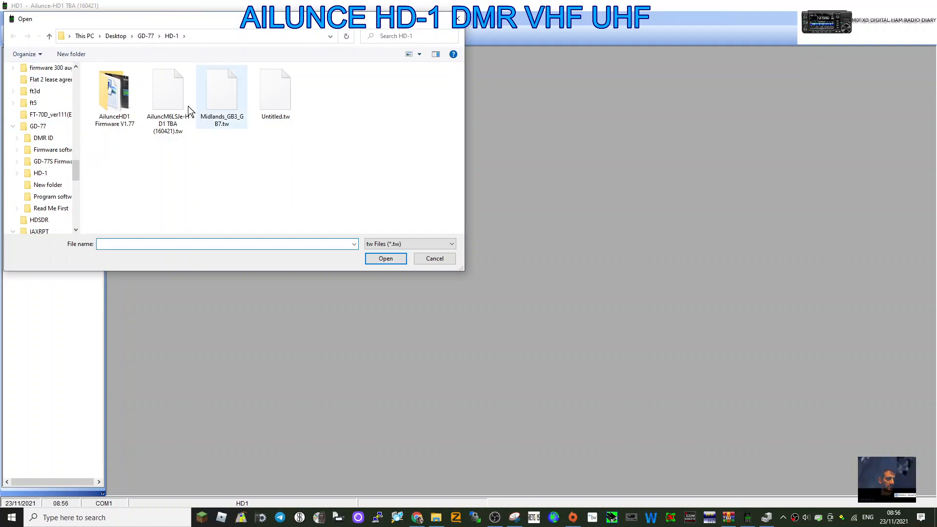
pyautogui.moveTo(170, 101)
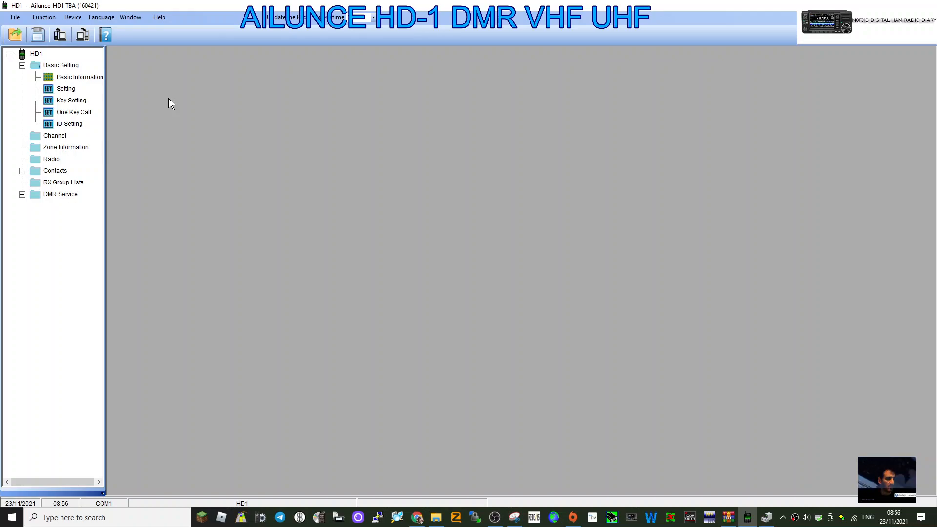
# Review the Basic Information, Key Setting, One Key Call and ID Setting windows under Basic Setting.
pyautogui.click(21, 65)
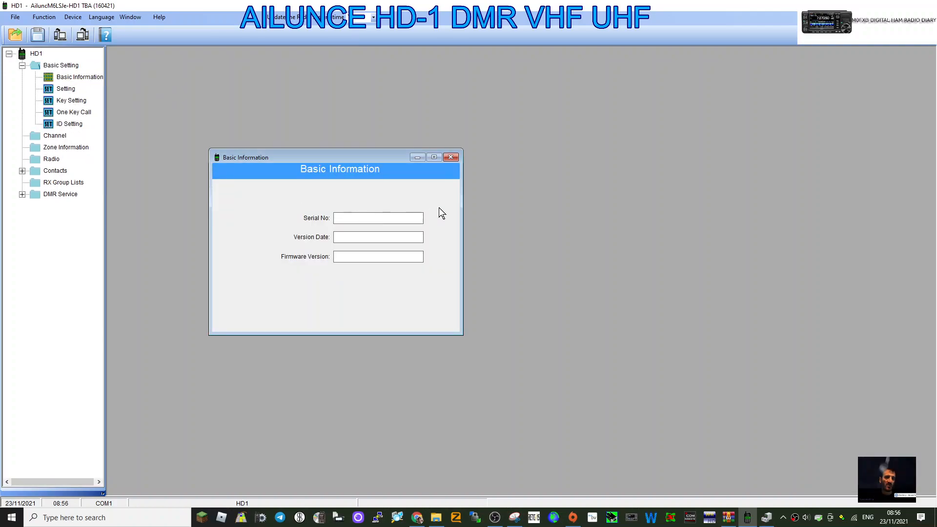
pyautogui.moveTo(488, 153)
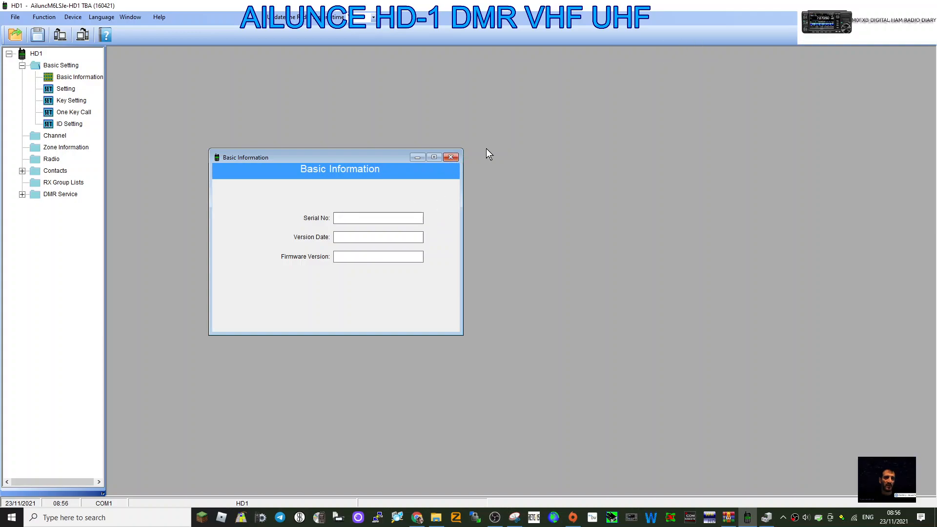
pyautogui.moveTo(338, 257)
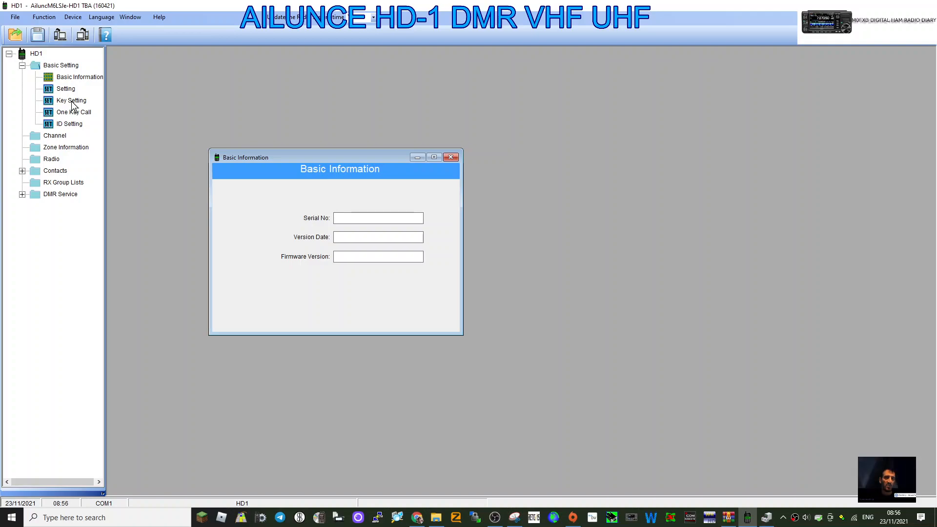
pyautogui.click(70, 101)
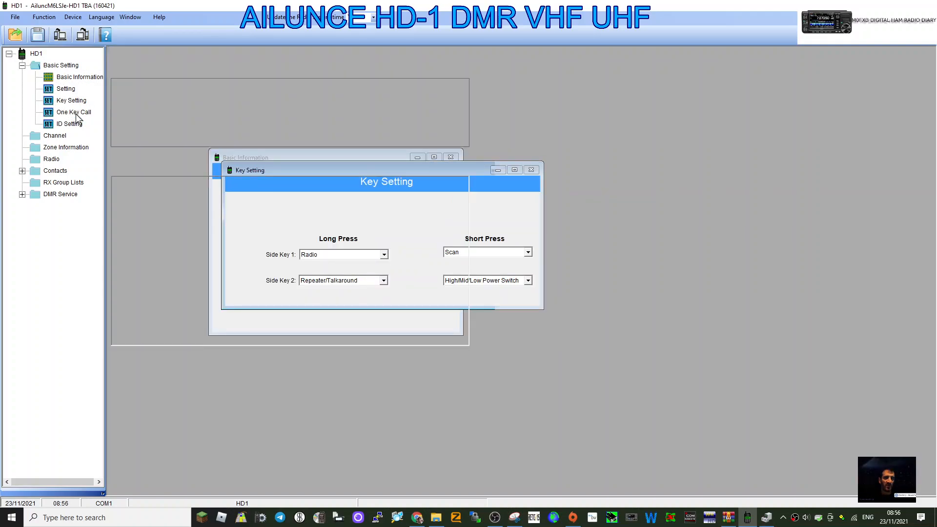
pyautogui.click(74, 111)
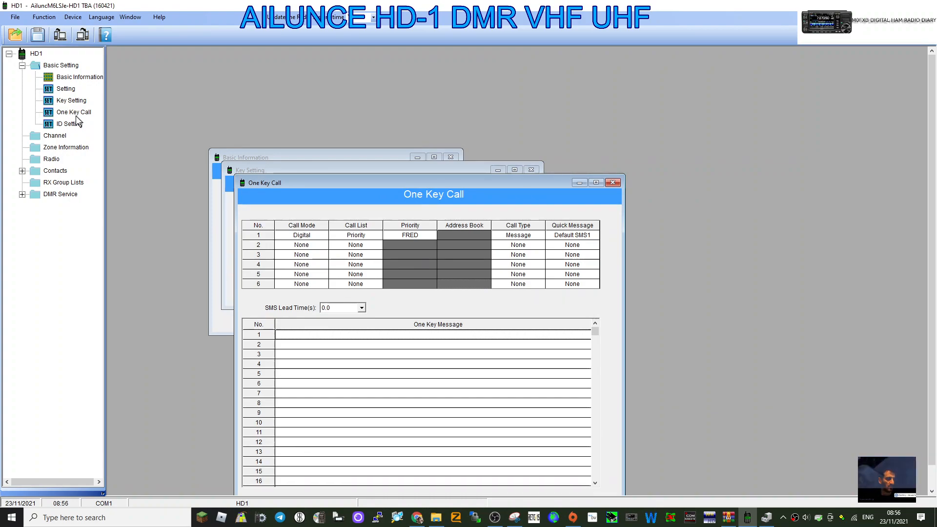
pyautogui.moveTo(80, 128)
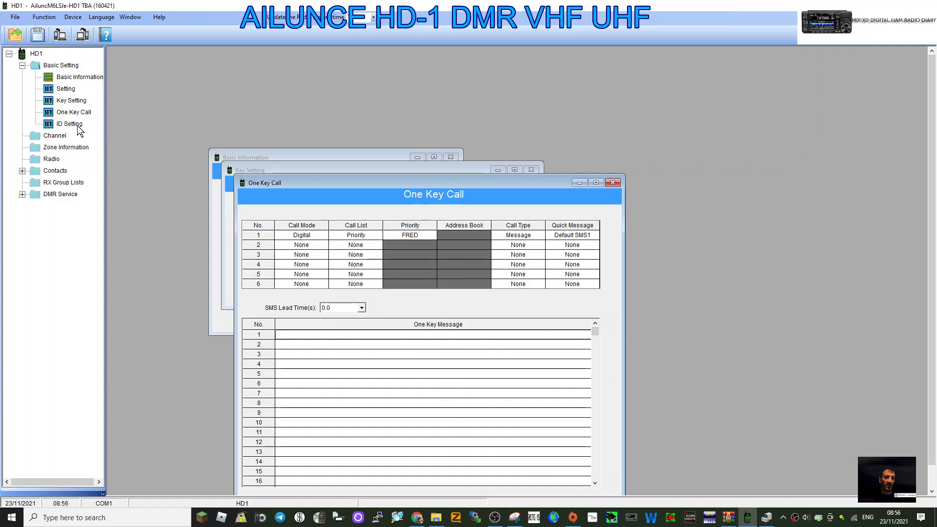
pyautogui.click(69, 124)
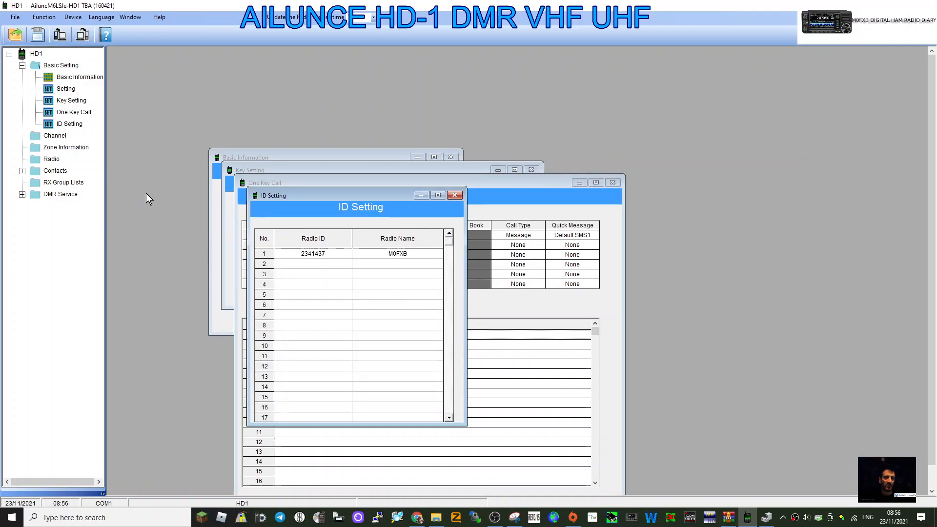
pyautogui.moveTo(280, 258)
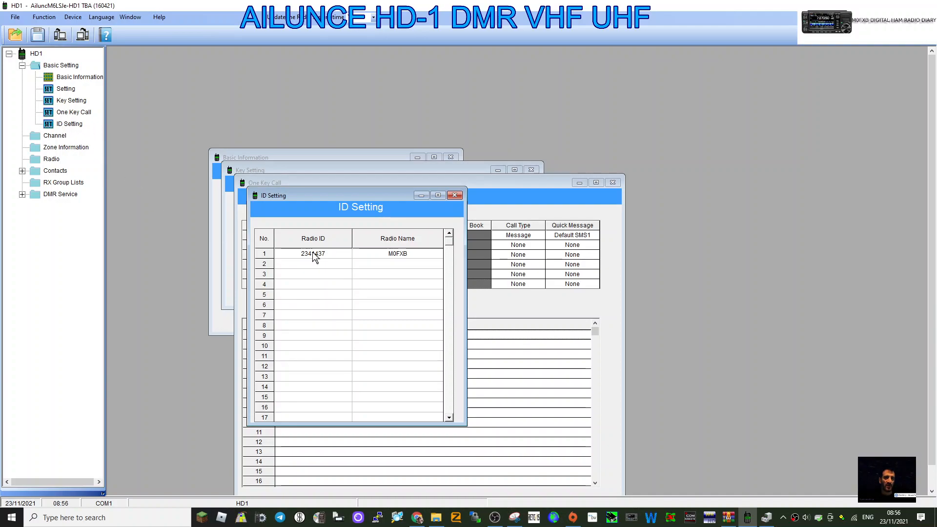
pyautogui.moveTo(407, 257)
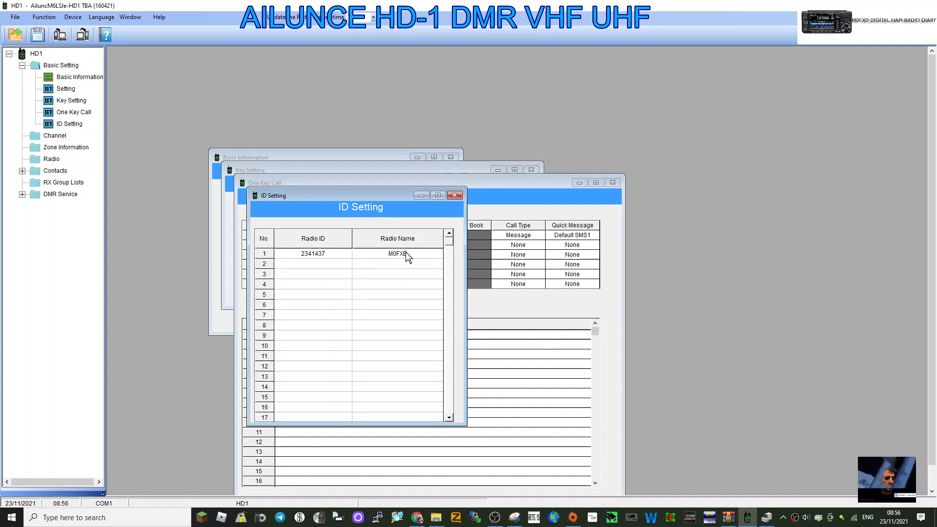
pyautogui.moveTo(59, 137)
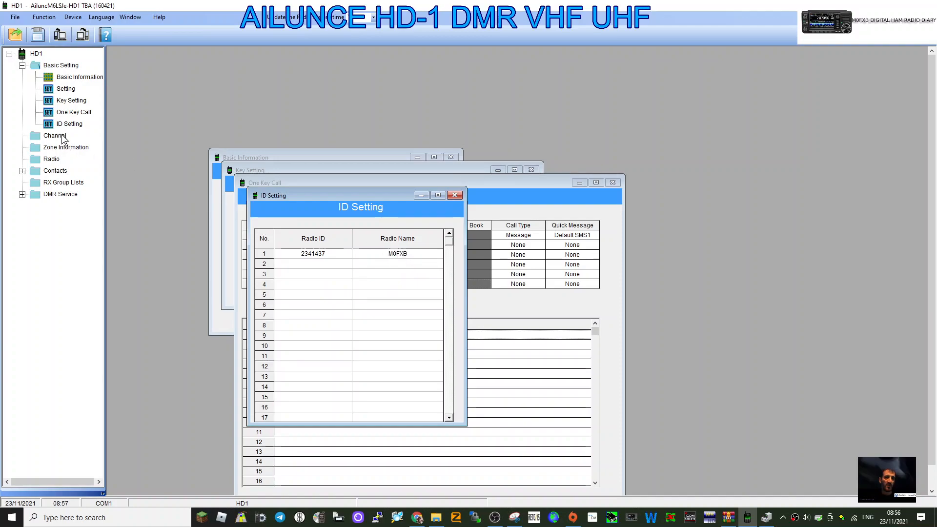
# Review the channels of zones N-IRELAND A, SCOTLAND A, NORTH A and S-WEST A in Zone Information.
pyautogui.click(53, 136)
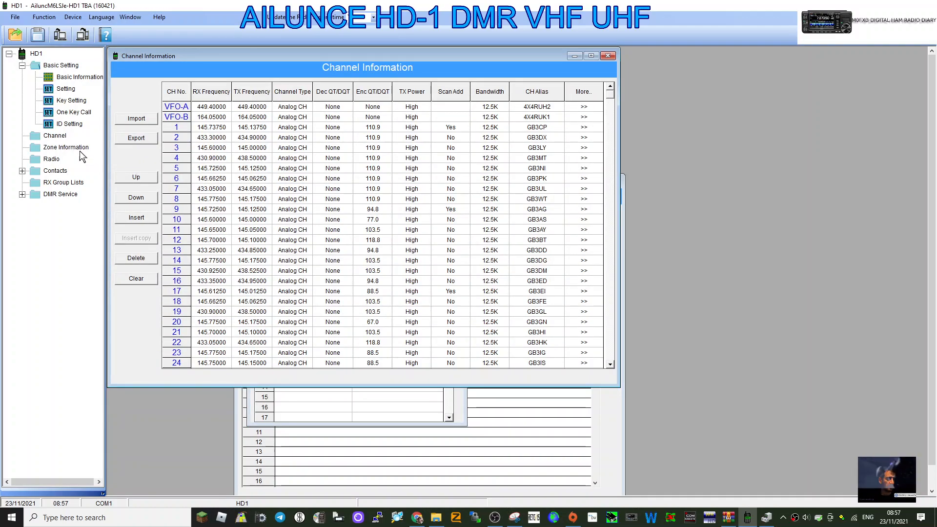
pyautogui.click(65, 147)
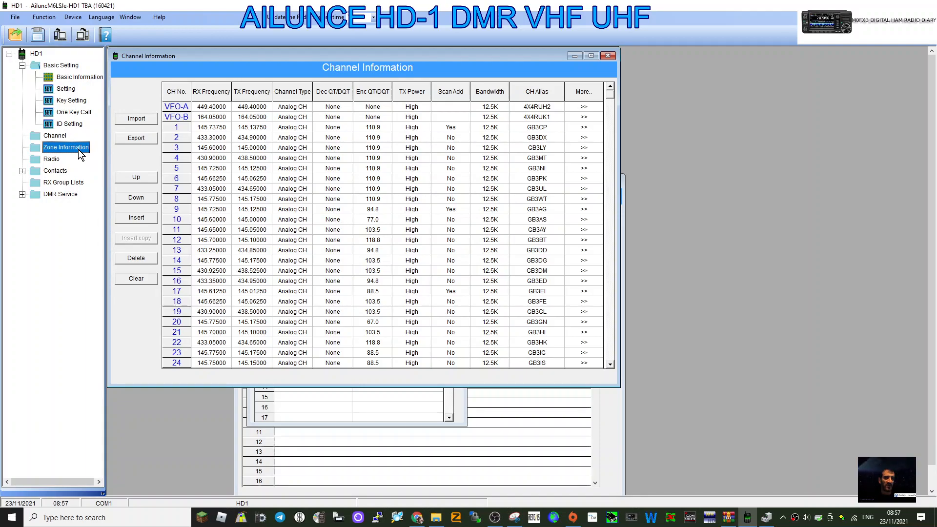
pyautogui.moveTo(75, 204)
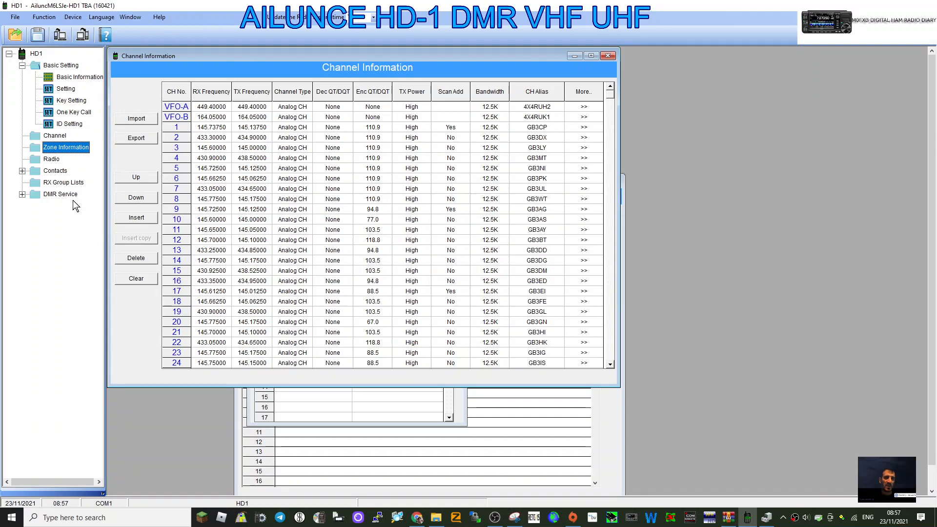
pyautogui.click(67, 147)
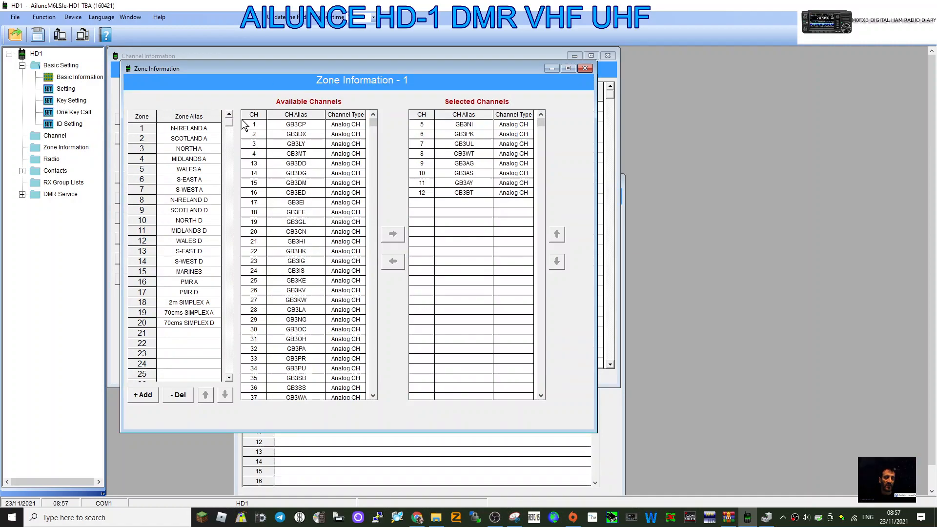
pyautogui.moveTo(180, 136)
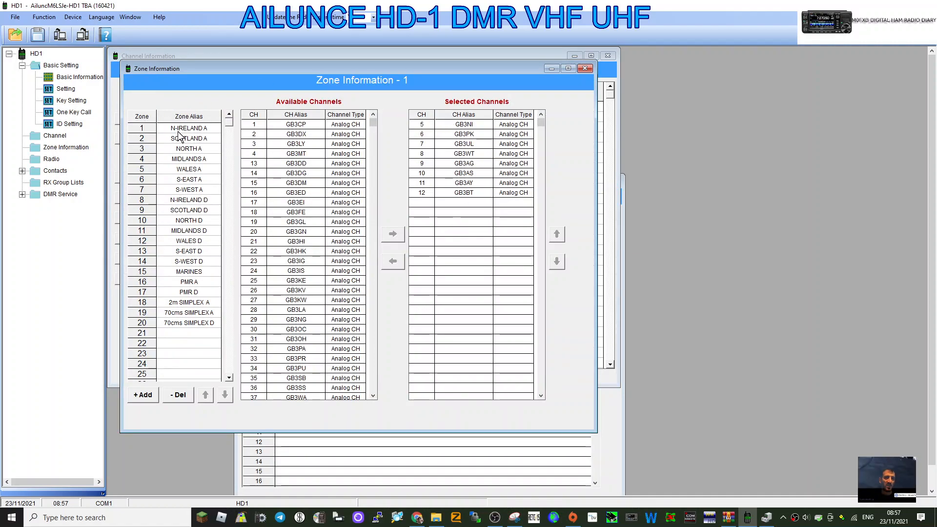
pyautogui.click(187, 128)
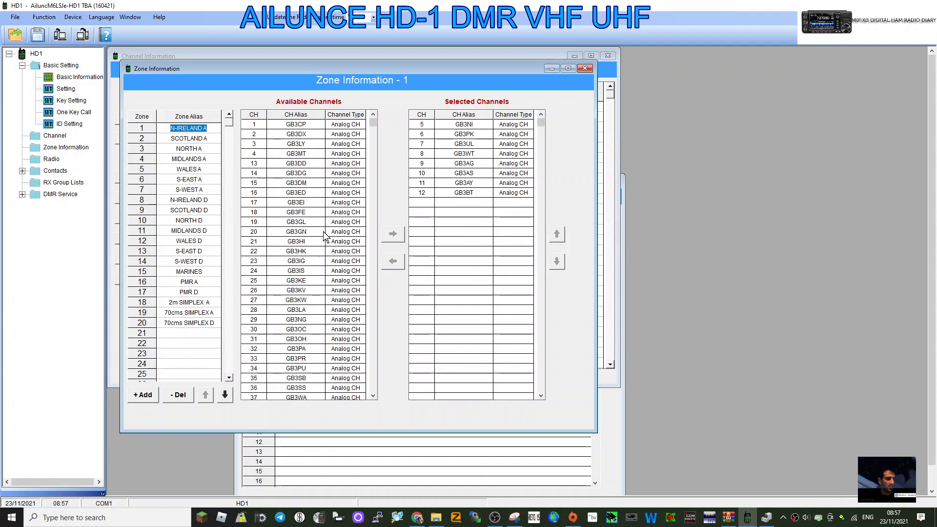
pyautogui.moveTo(299, 233)
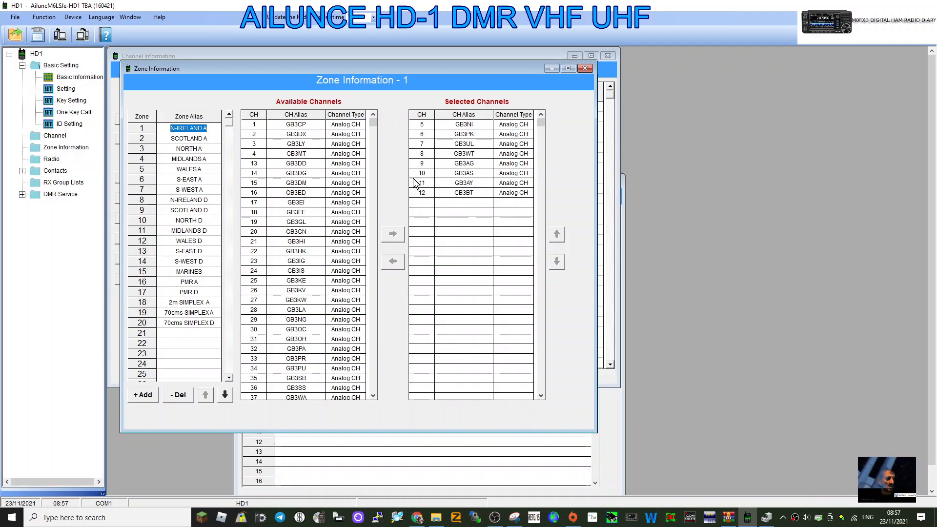
pyautogui.click(189, 138)
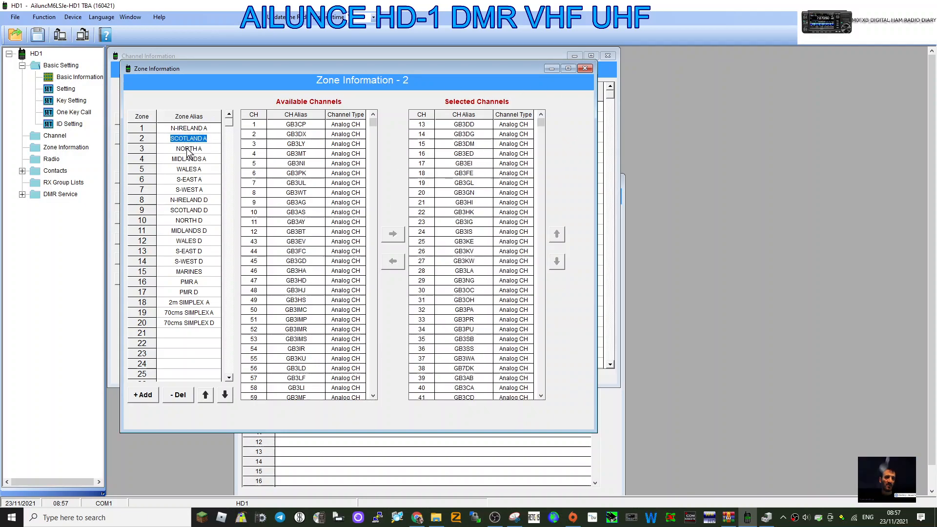
pyautogui.click(189, 148)
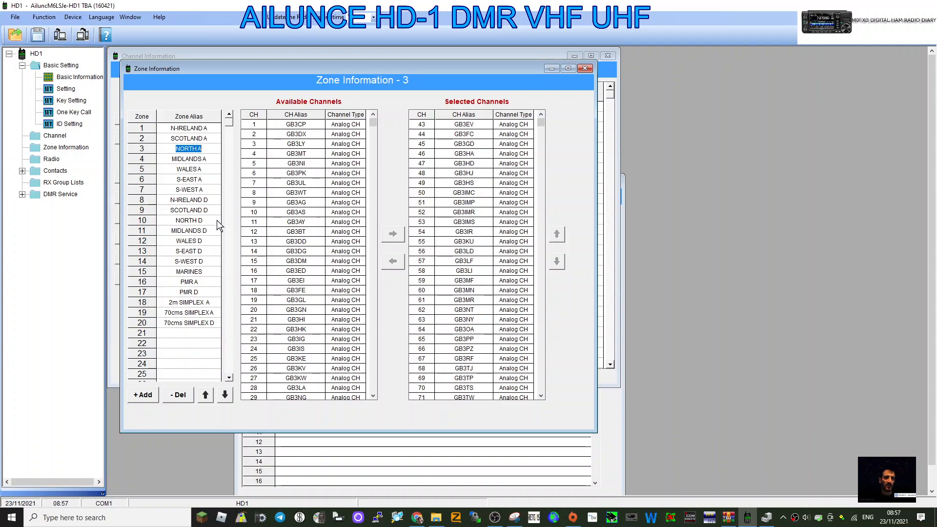
pyautogui.click(188, 189)
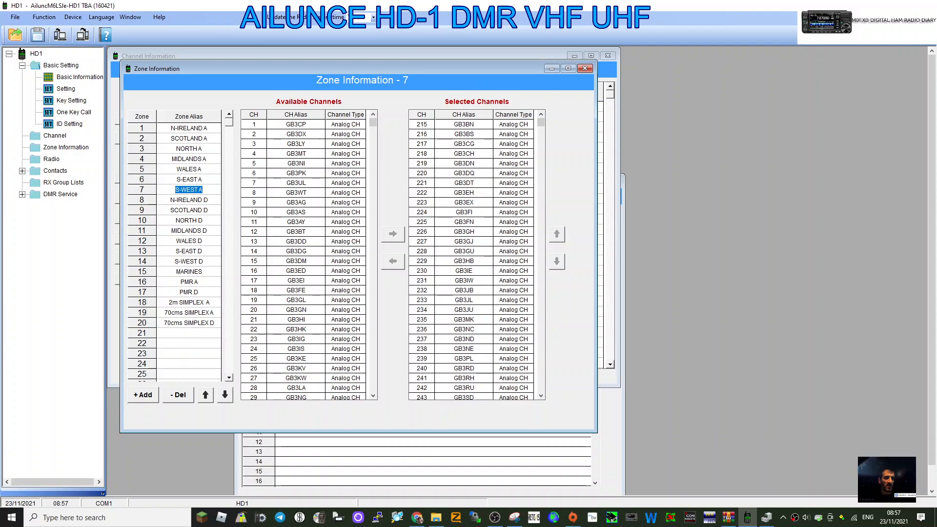
pyautogui.moveTo(458, 201)
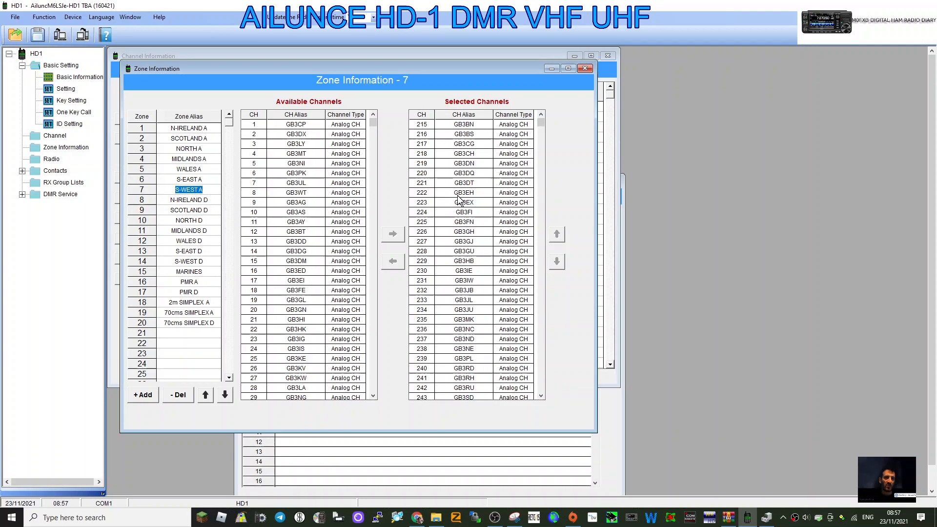
pyautogui.moveTo(481, 173)
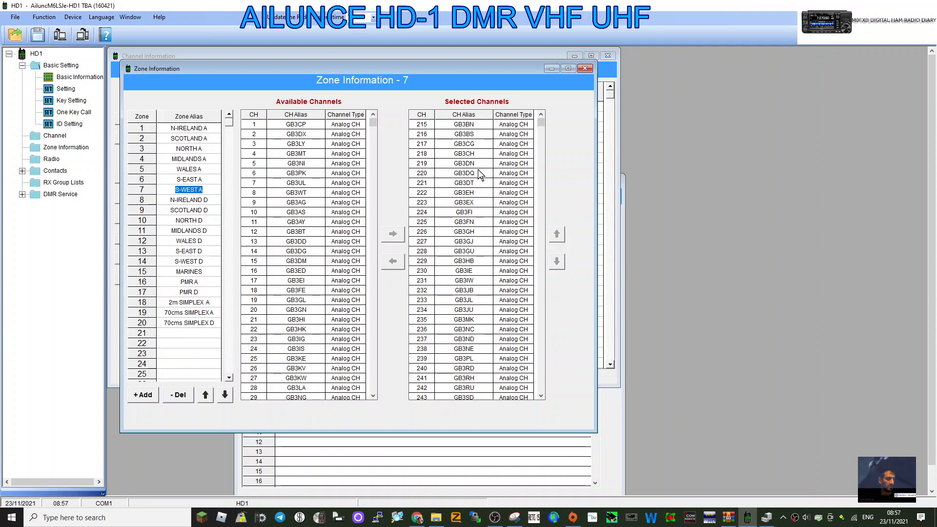
pyautogui.moveTo(268, 264)
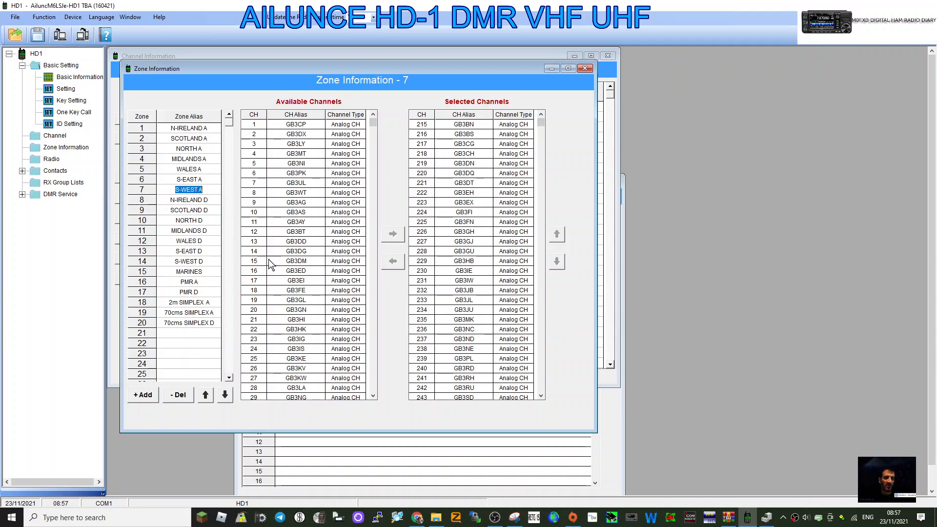
# Review the channels of zones 9 SCOTLAND D, 11 MIDLANDS D, 14 S-WEST D and 17 PMR D.
pyautogui.click(188, 210)
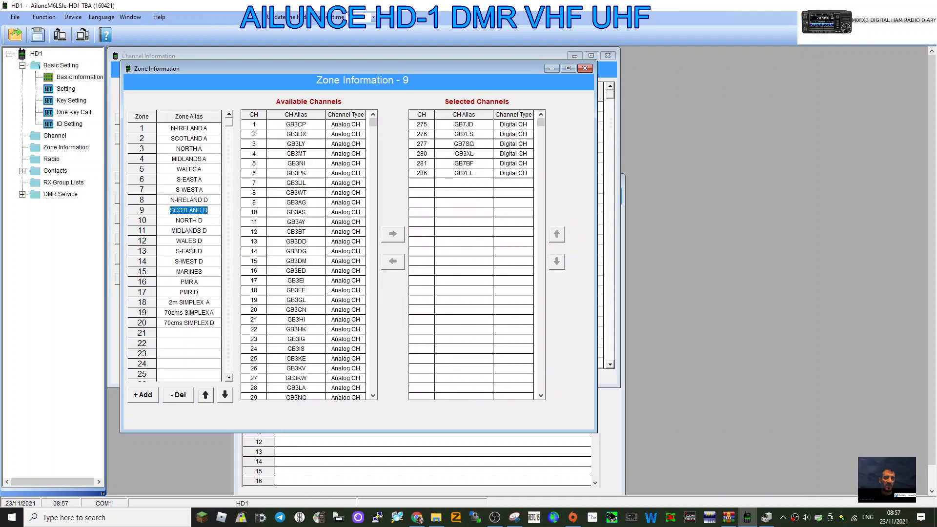
pyautogui.click(188, 230)
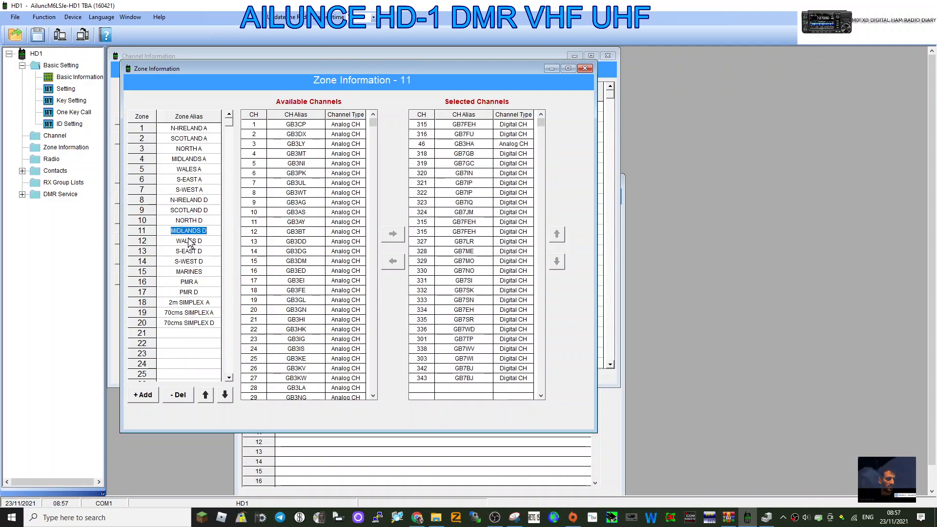
pyautogui.click(188, 261)
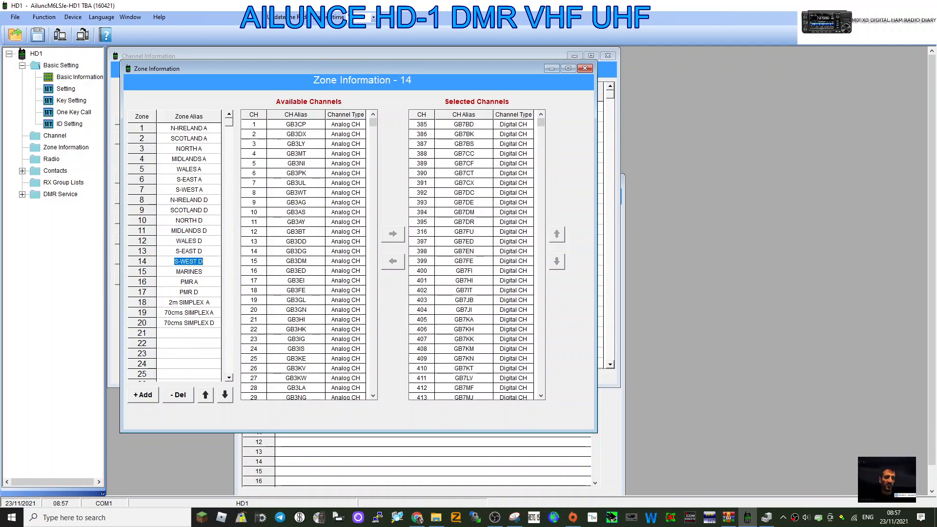
pyautogui.click(189, 292)
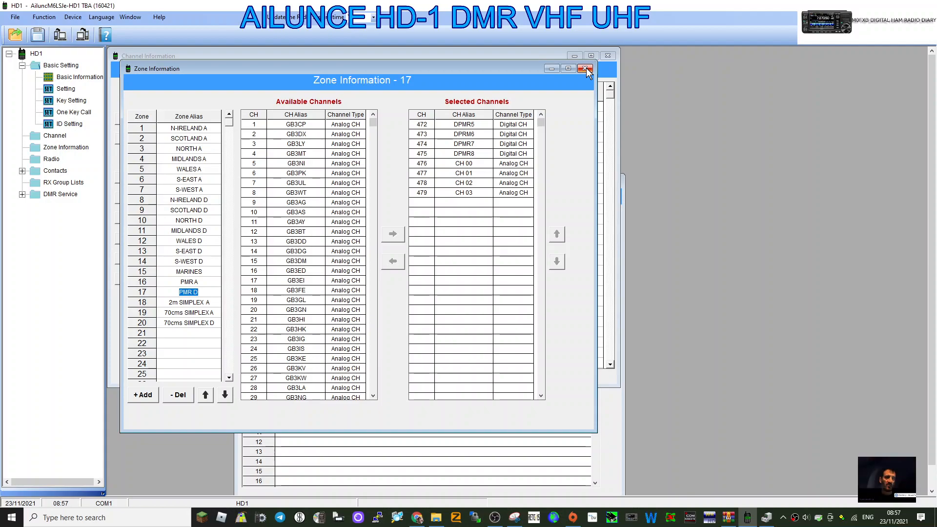
# Close the Zone Information, ID Setting and Key Setting windows, leaving the Channel Information table.
pyautogui.click(584, 68)
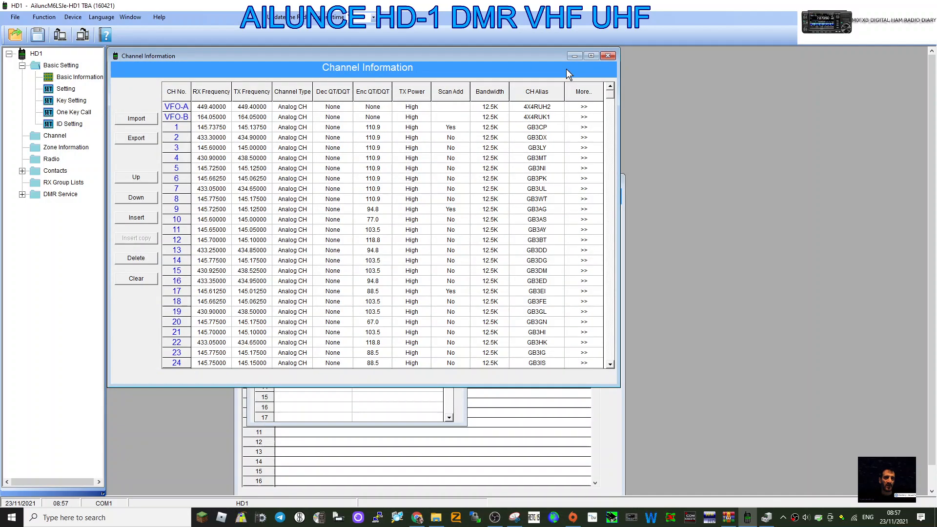
pyautogui.click(607, 56)
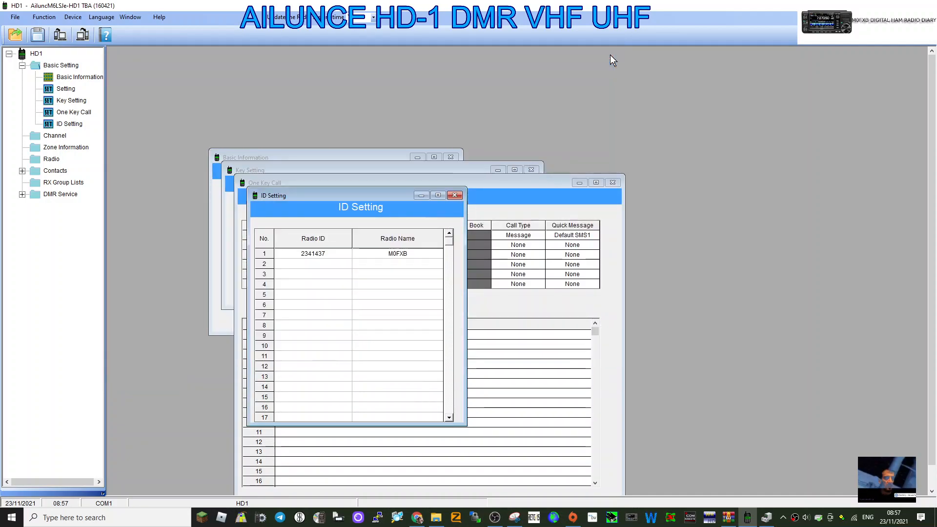
pyautogui.click(455, 195)
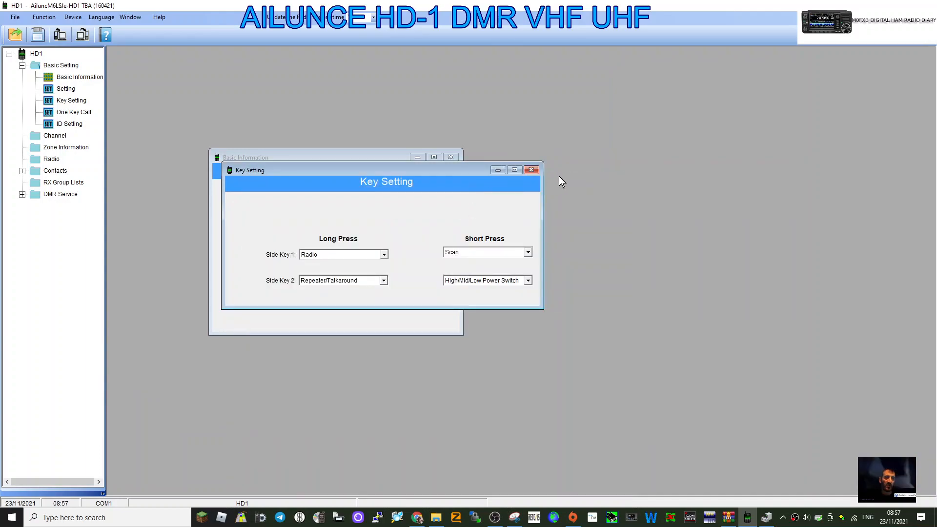
pyautogui.click(530, 170)
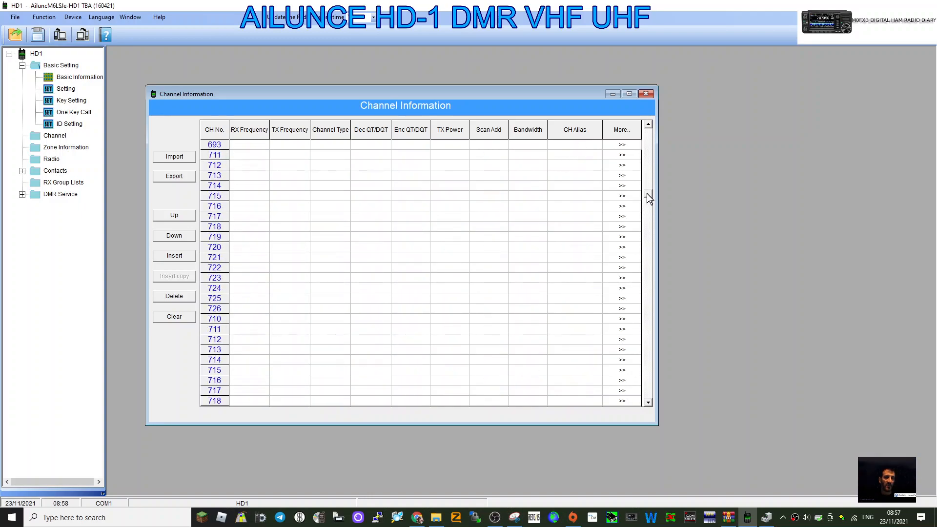
# Create channel 595 as a 431.55 MHz digital channel with Low TX power and alias TG9.
pyautogui.scroll(3)
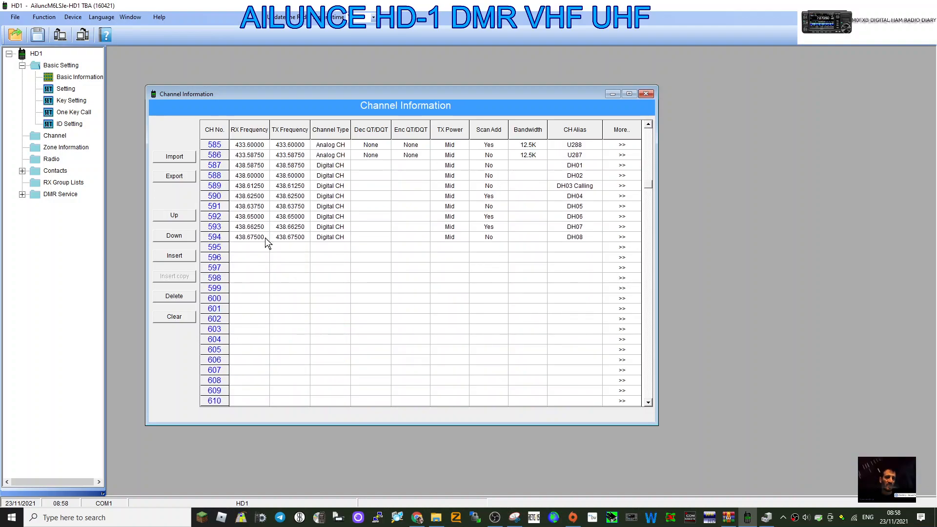
pyautogui.moveTo(248, 250)
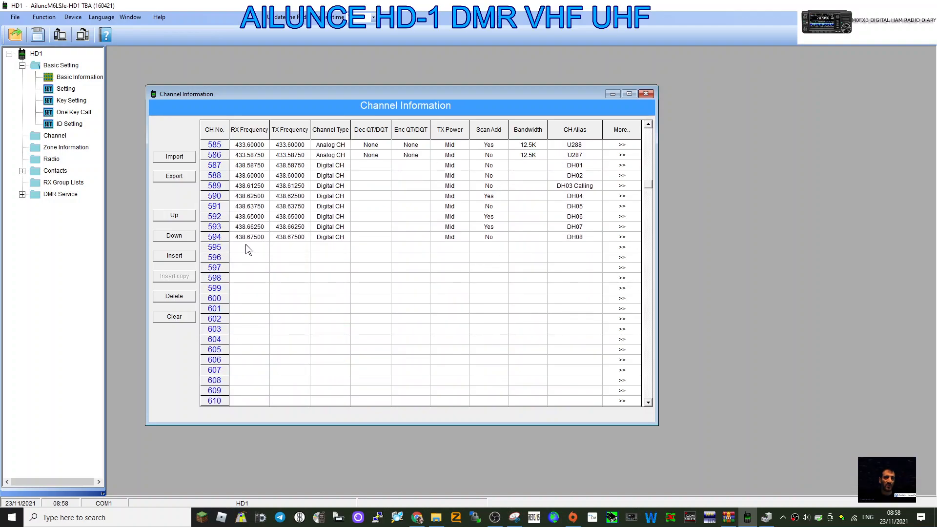
pyautogui.moveTo(264, 259)
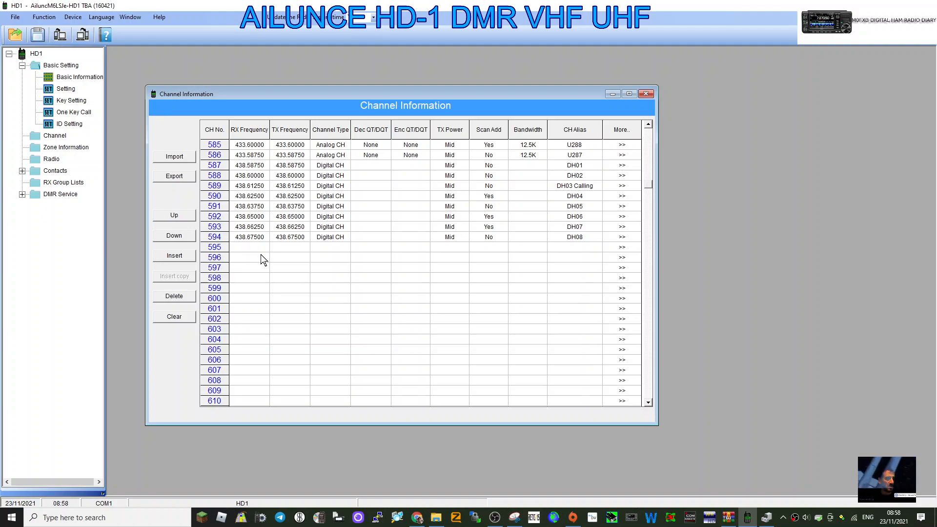
pyautogui.write('431')
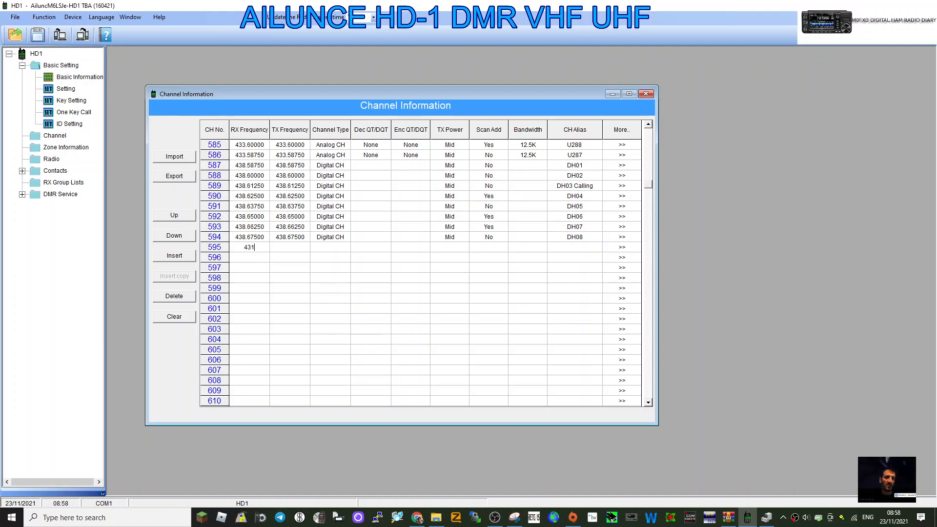
pyautogui.write('.55000')
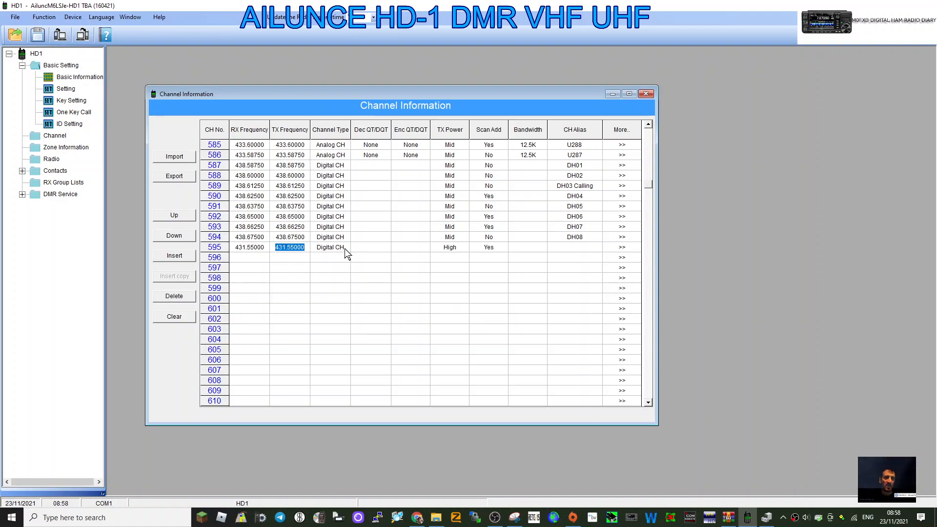
pyautogui.click(448, 247)
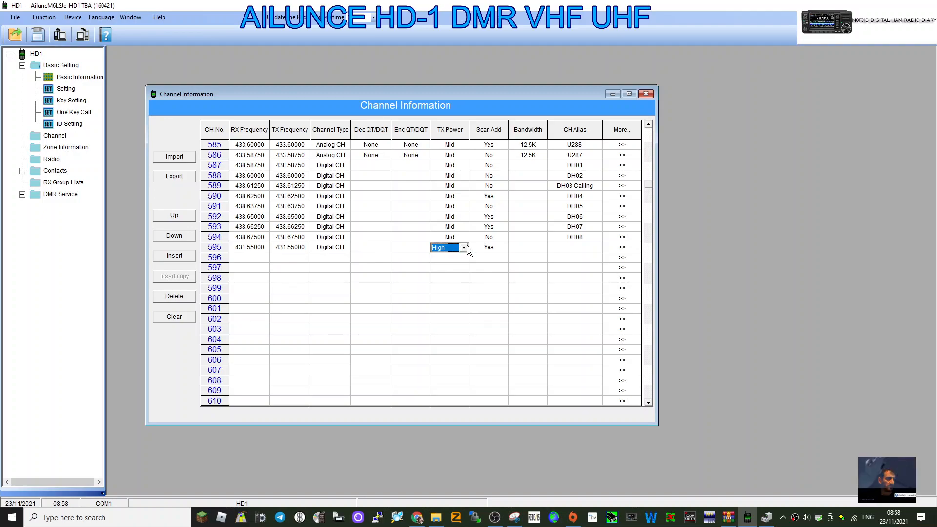
pyautogui.click(464, 247)
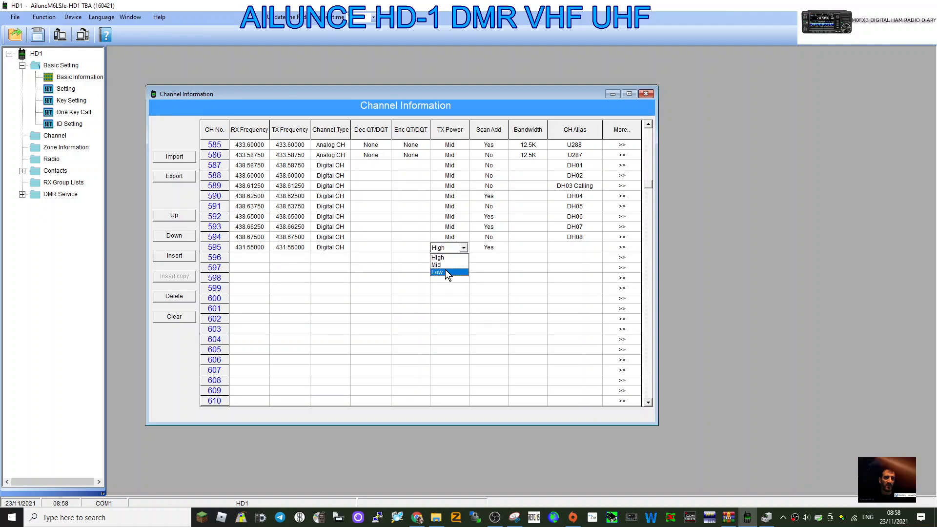
pyautogui.click(437, 273)
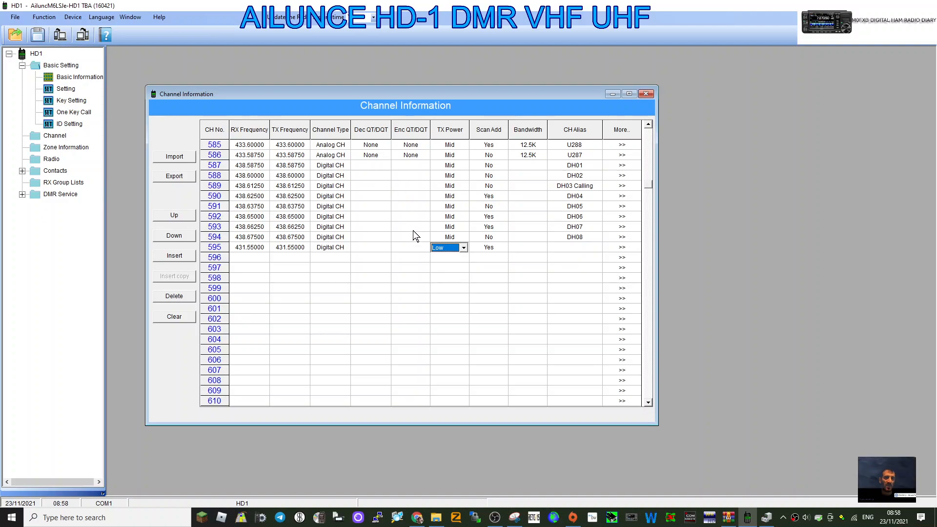
pyautogui.moveTo(553, 233)
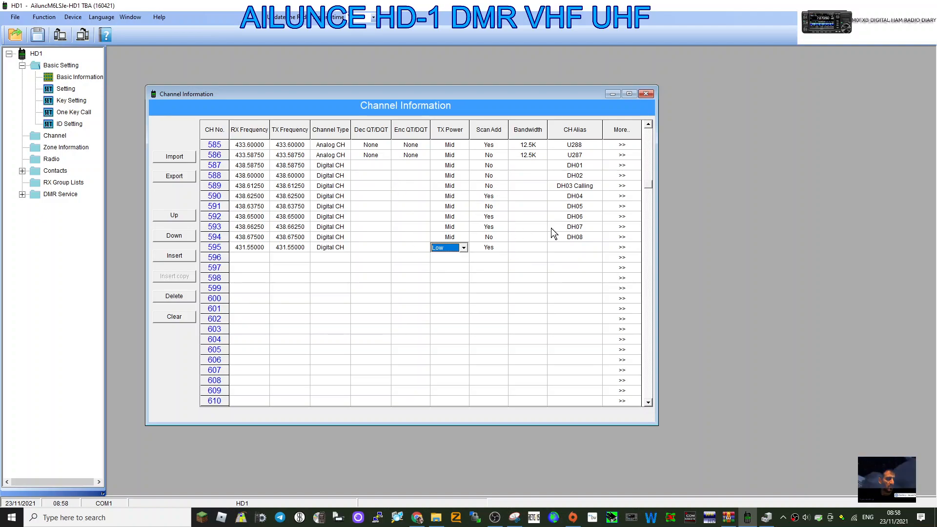
pyautogui.moveTo(524, 255)
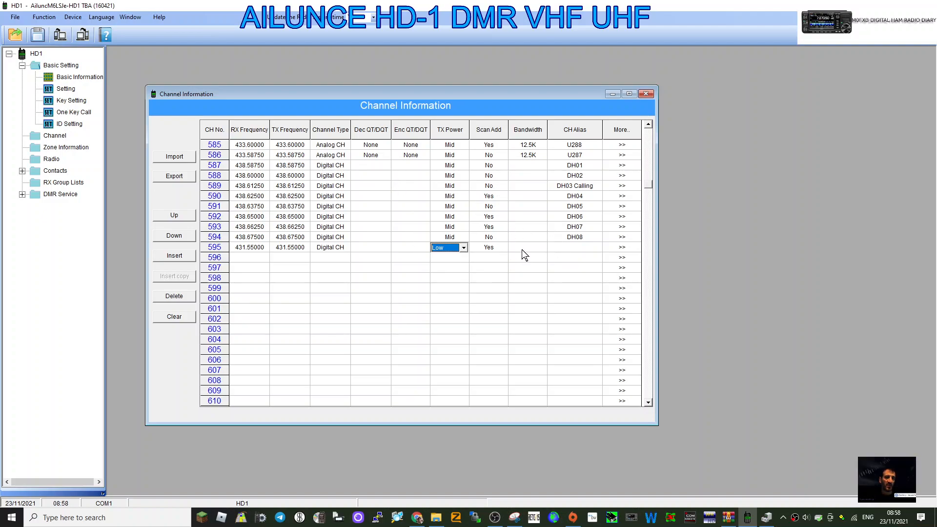
pyautogui.moveTo(583, 252)
pyautogui.write('tg')
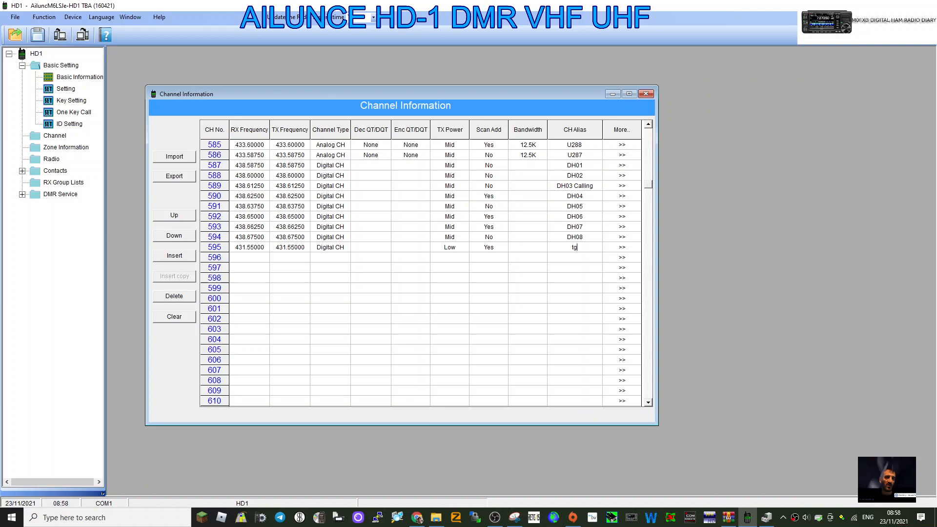
pyautogui.write('9')
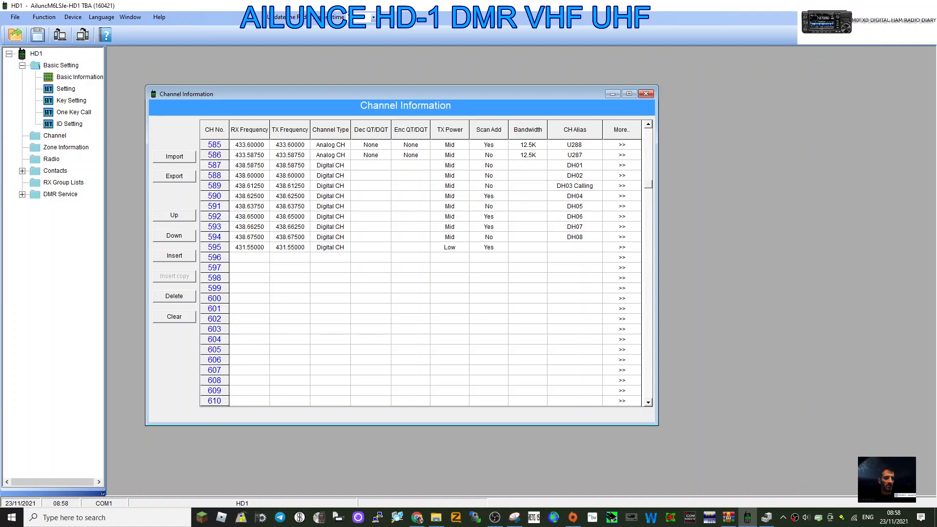
pyautogui.write('TG9')
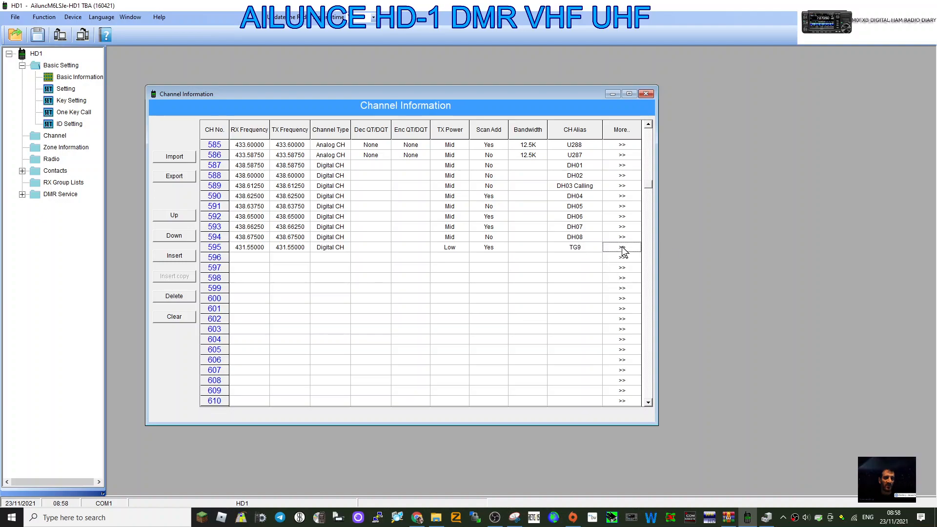
# In channel 595's details, choose its talkgroup contact and set the time-out timer to 180 seconds.
pyautogui.click(621, 247)
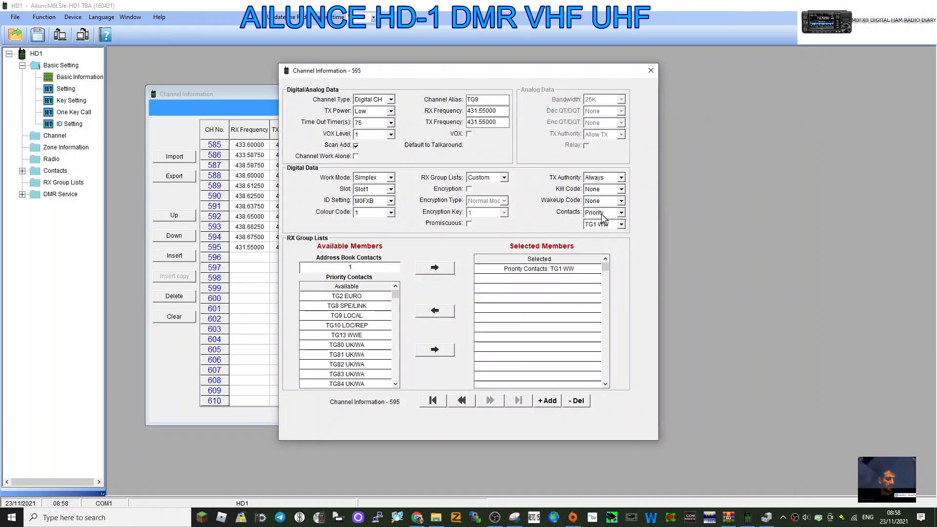
pyautogui.moveTo(517, 219)
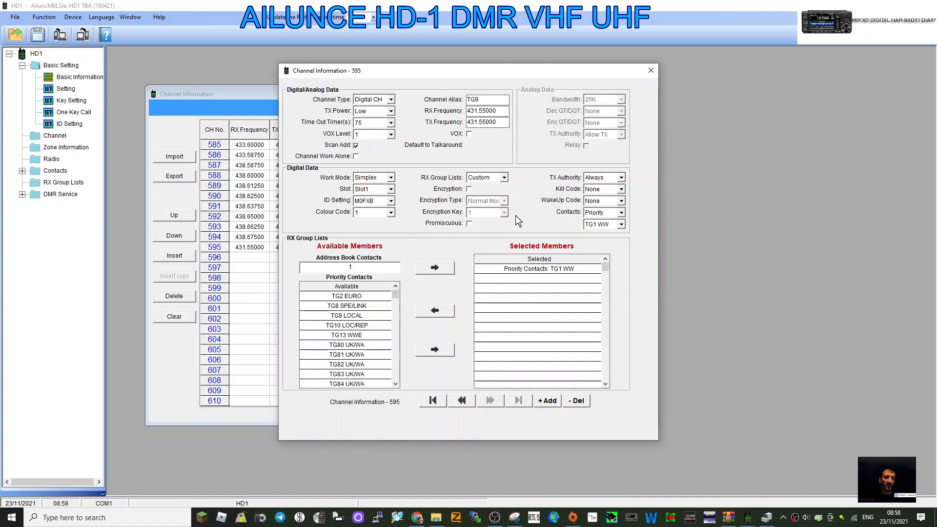
pyautogui.moveTo(59, 176)
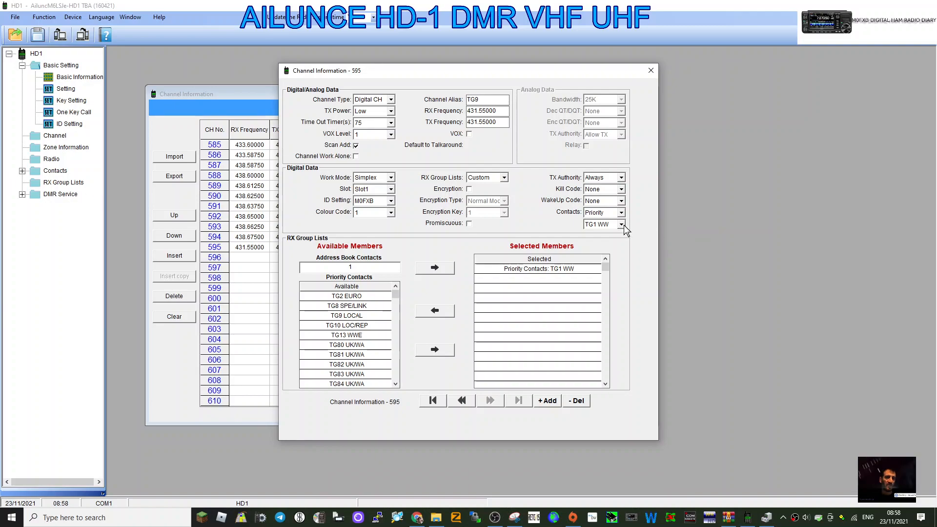
pyautogui.click(621, 224)
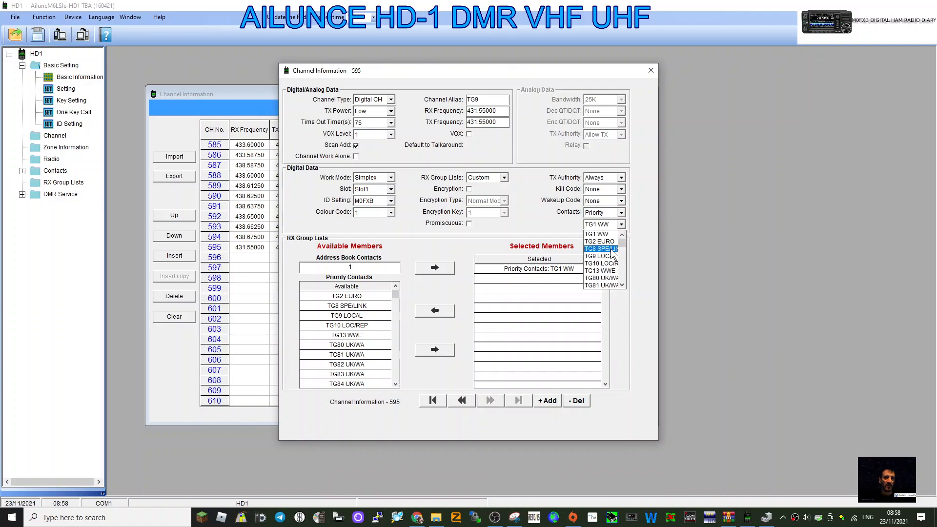
pyautogui.click(600, 248)
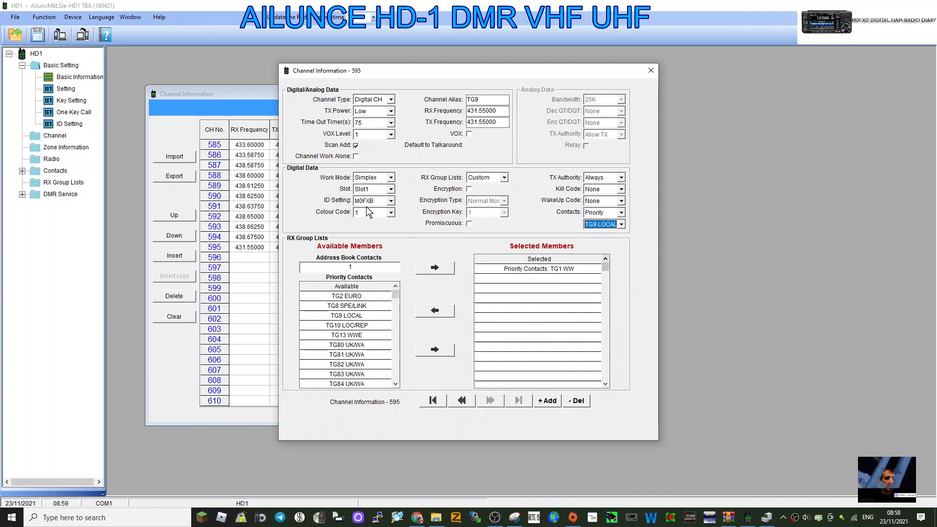
pyautogui.moveTo(380, 125)
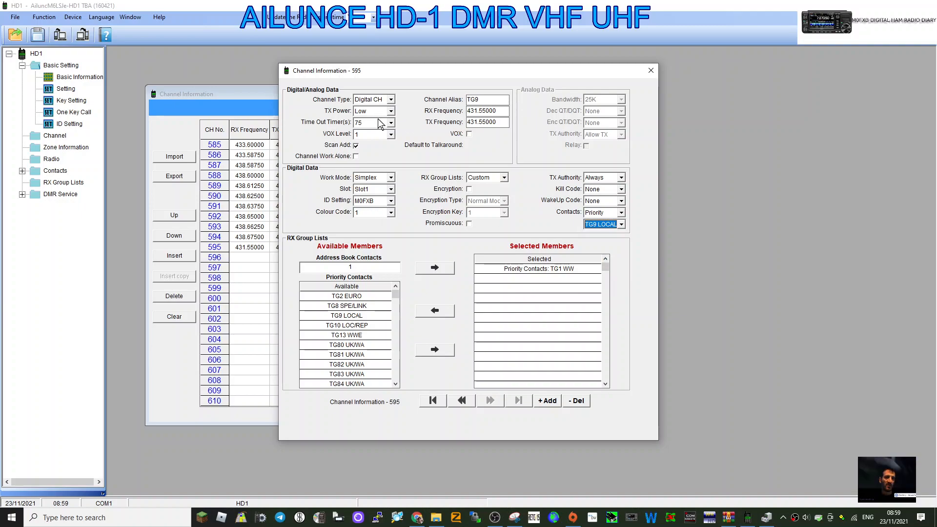
pyautogui.click(391, 122)
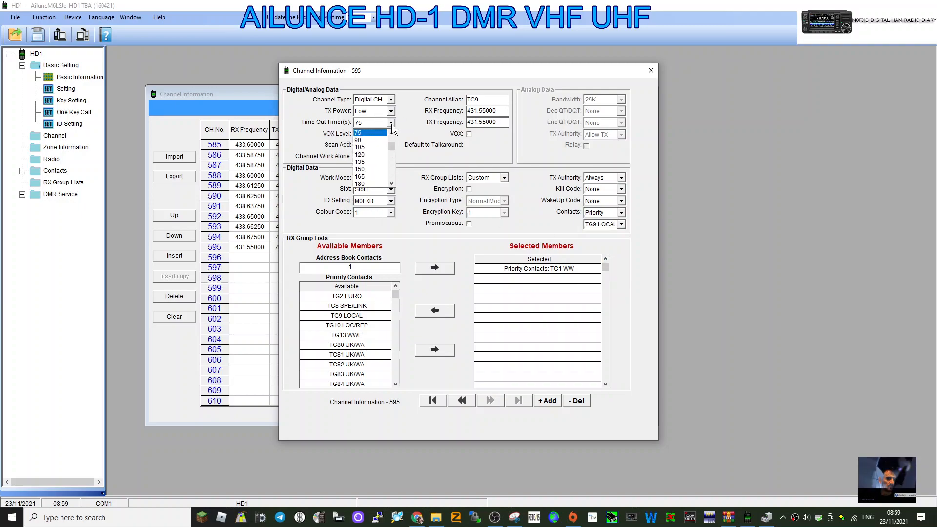
pyautogui.click(359, 183)
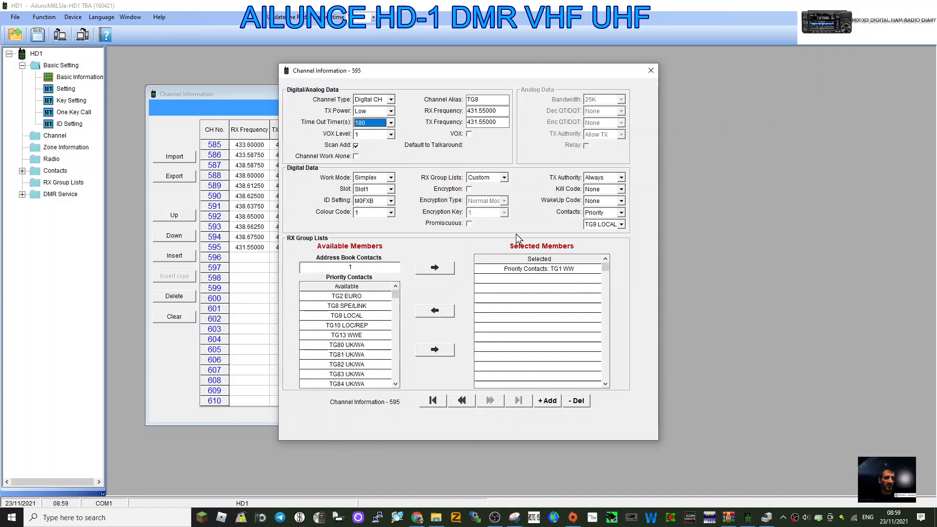
pyautogui.moveTo(491, 243)
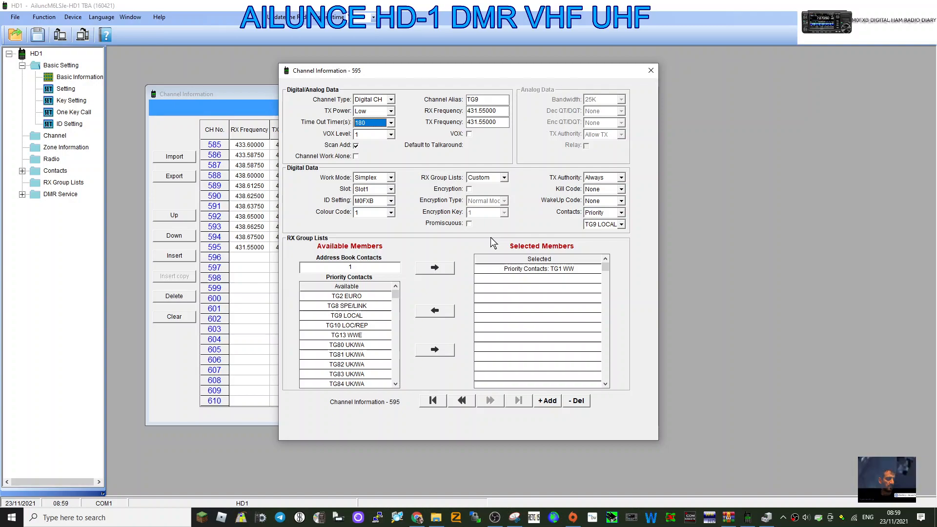
# Rename channel 595 to TG9H, set it to Slot2 and close the details window.
pyautogui.click(391, 122)
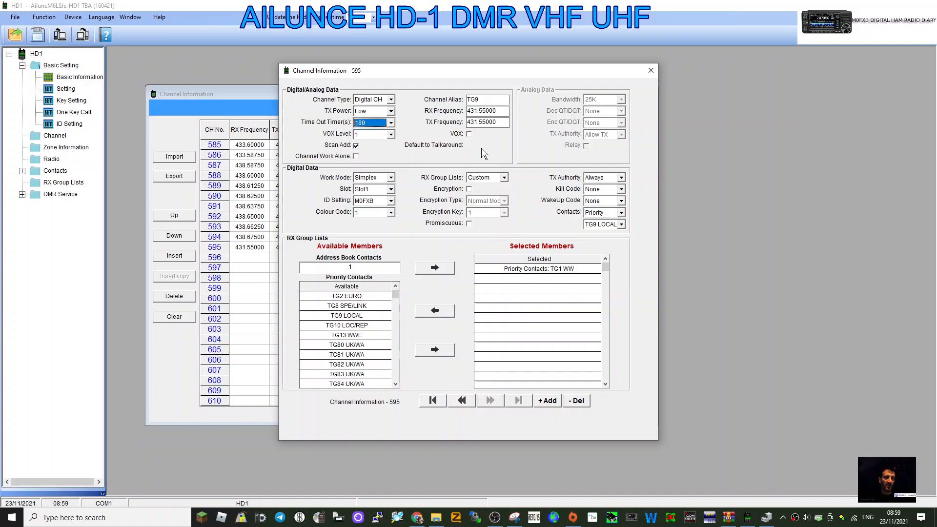
pyautogui.moveTo(399, 212)
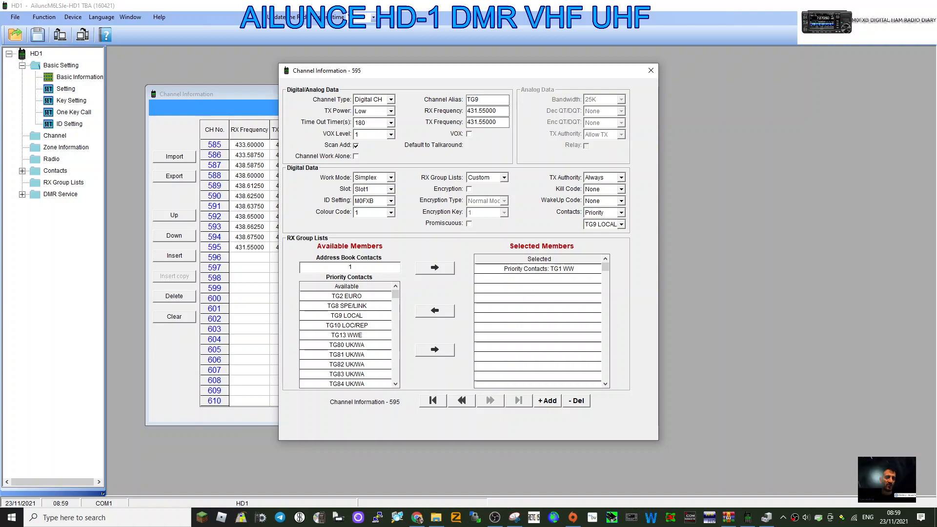
pyautogui.write('H')
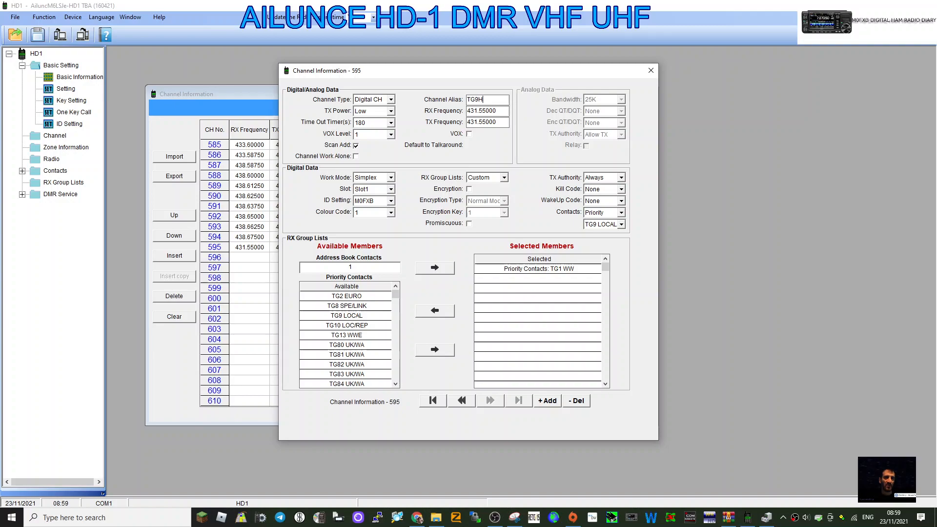
pyautogui.moveTo(606, 226)
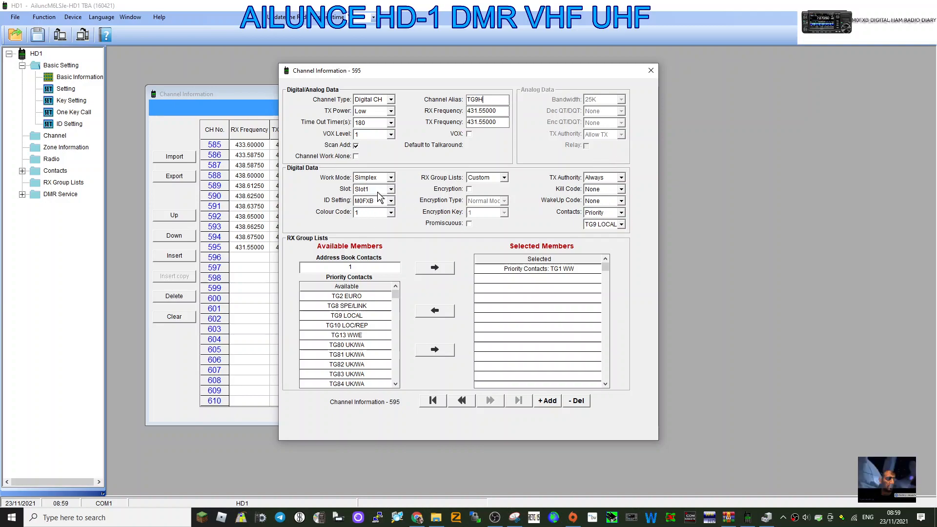
pyautogui.click(390, 189)
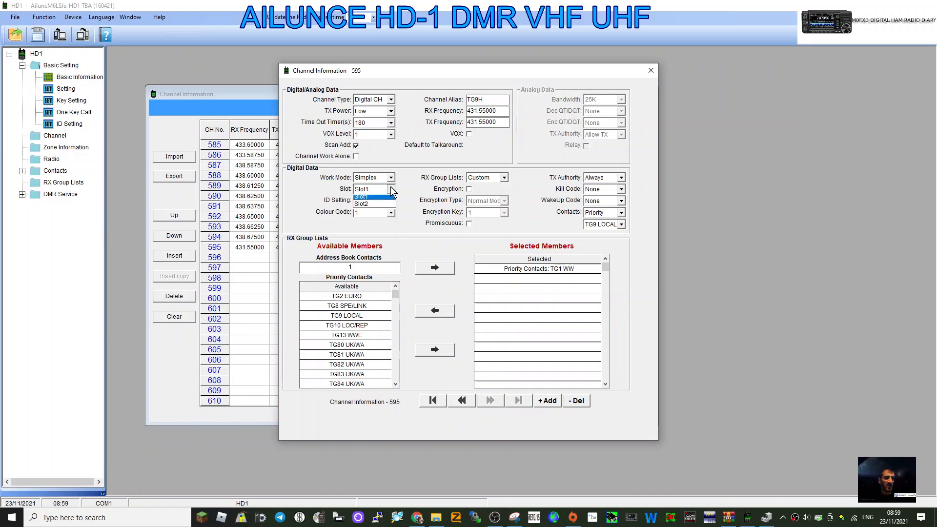
pyautogui.click(361, 203)
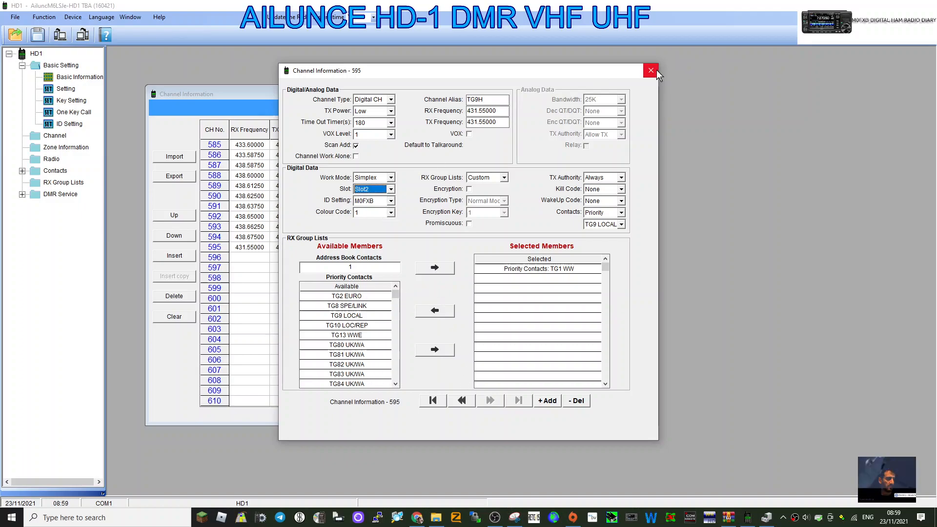
pyautogui.click(650, 70)
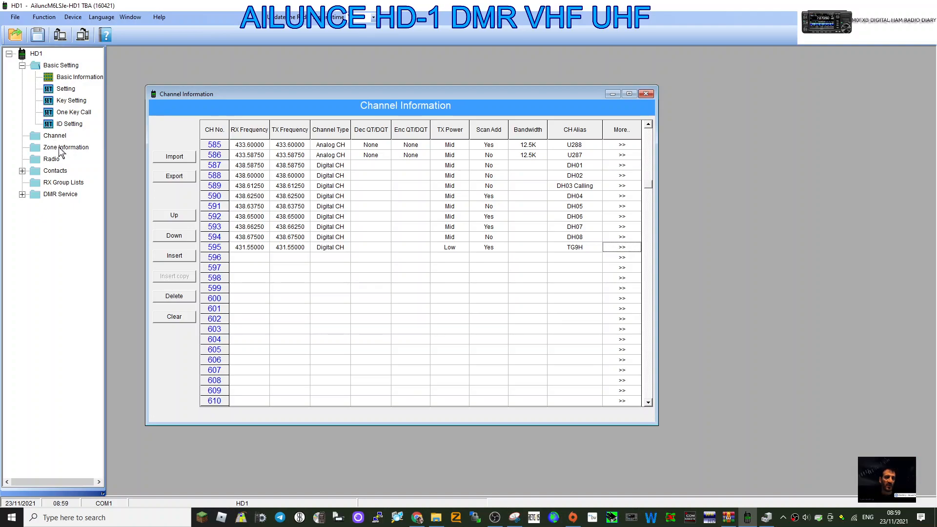
# Name zone 21 MYHOTSPOT and add channel 595 TG9H to it.
pyautogui.click(65, 147)
pyautogui.write('MY')
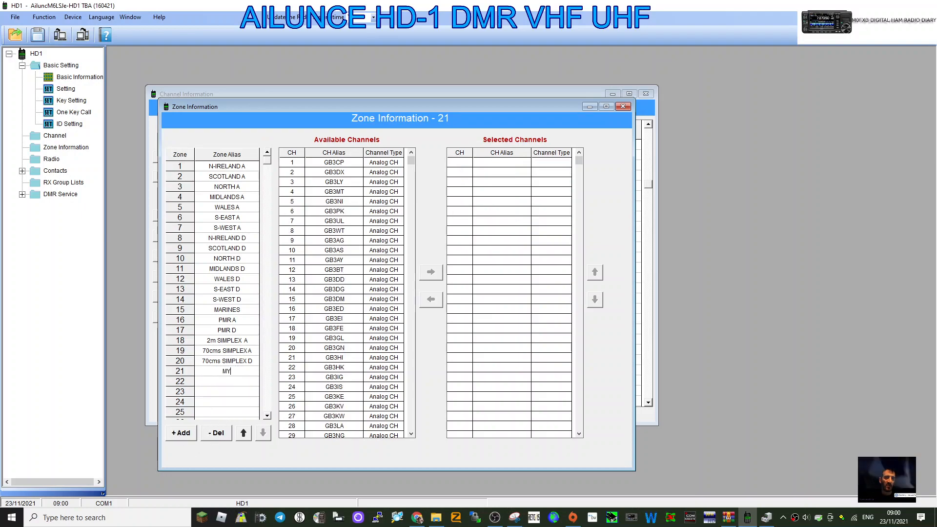
pyautogui.write('HOTSPOT')
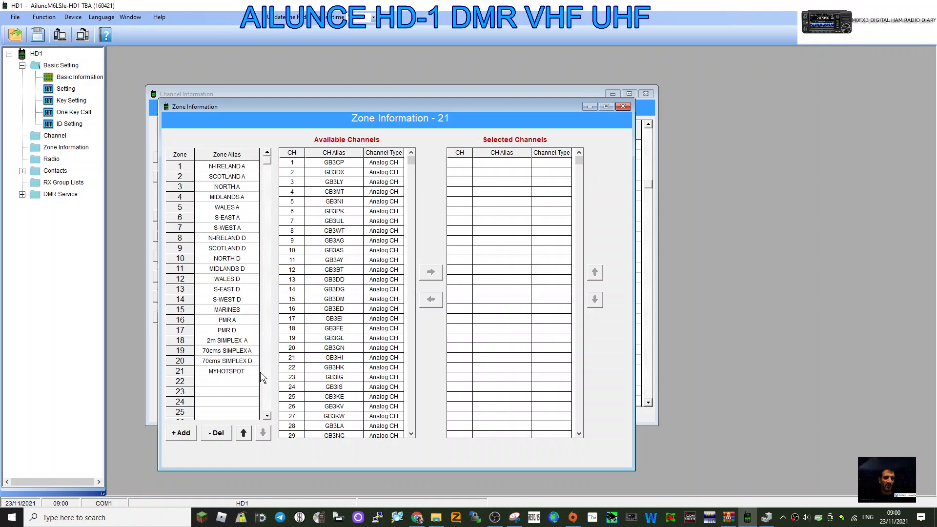
pyautogui.moveTo(326, 147)
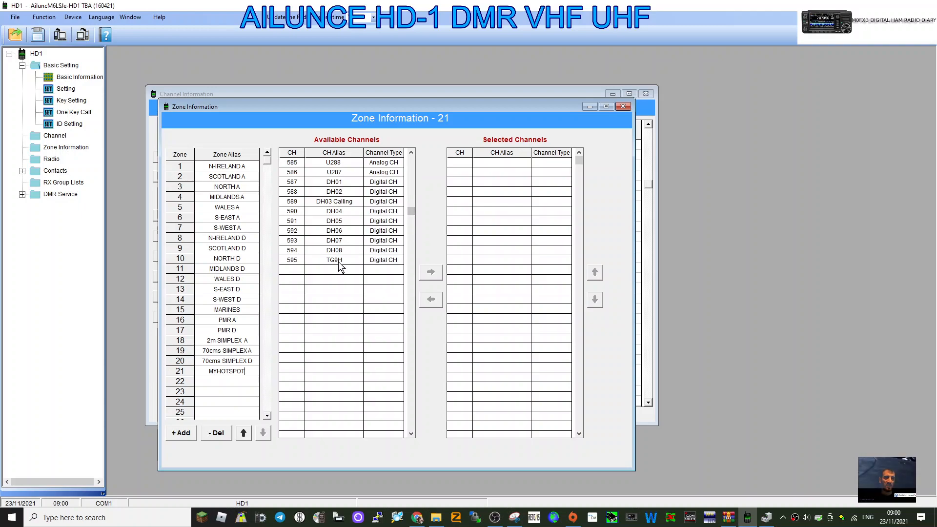
pyautogui.click(430, 272)
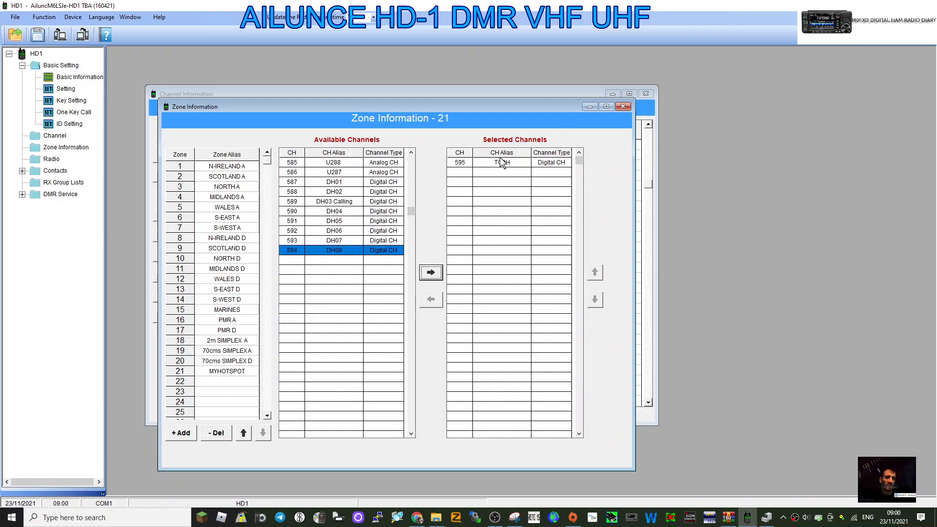
pyautogui.click(623, 106)
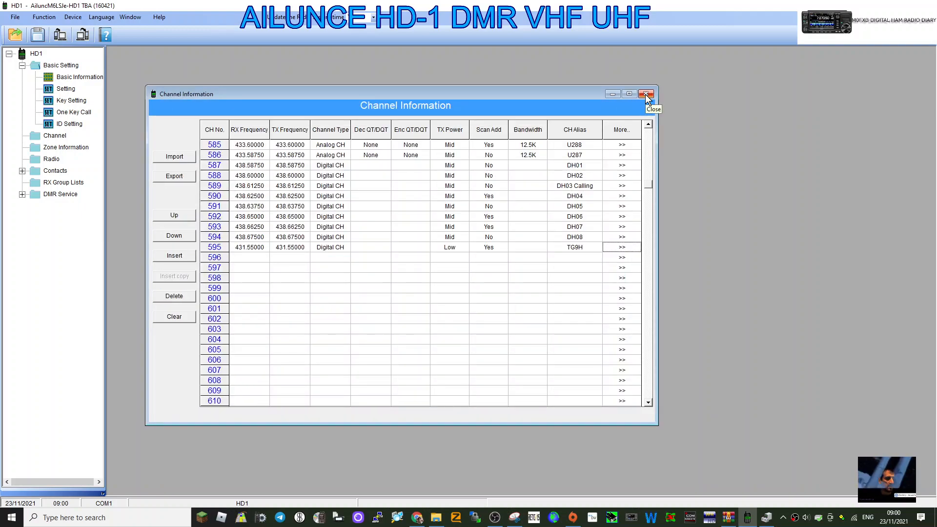
# Save the codeplug over the existing AilunceM6LSle-HD1 TBA (160421).tw file.
pyautogui.click(647, 93)
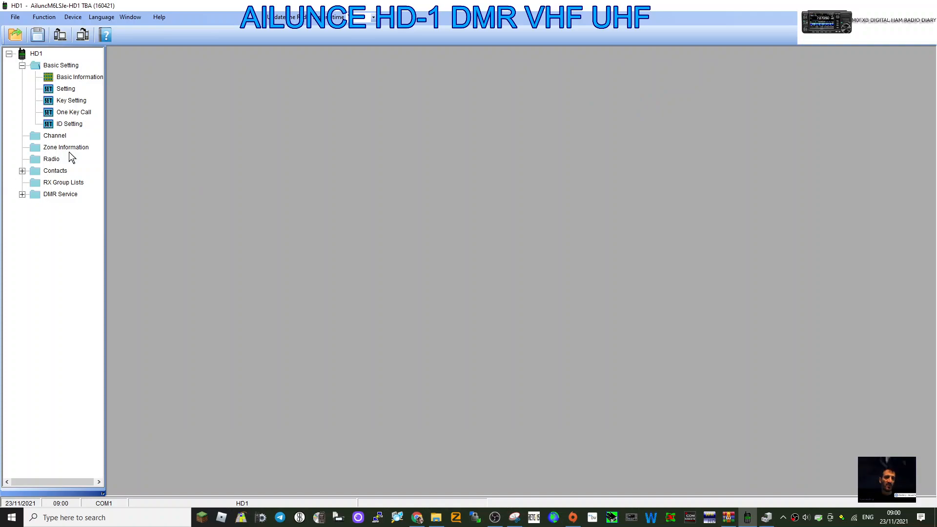
pyautogui.moveTo(52, 165)
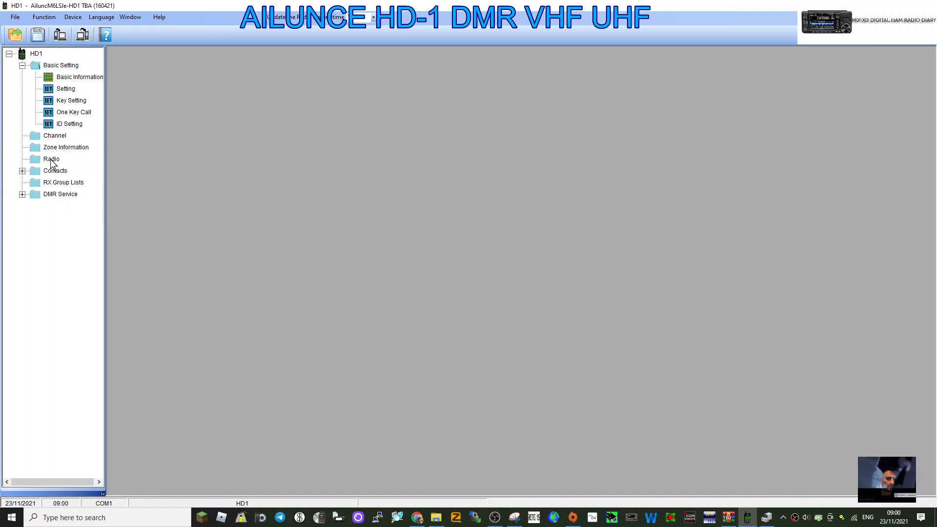
pyautogui.moveTo(58, 152)
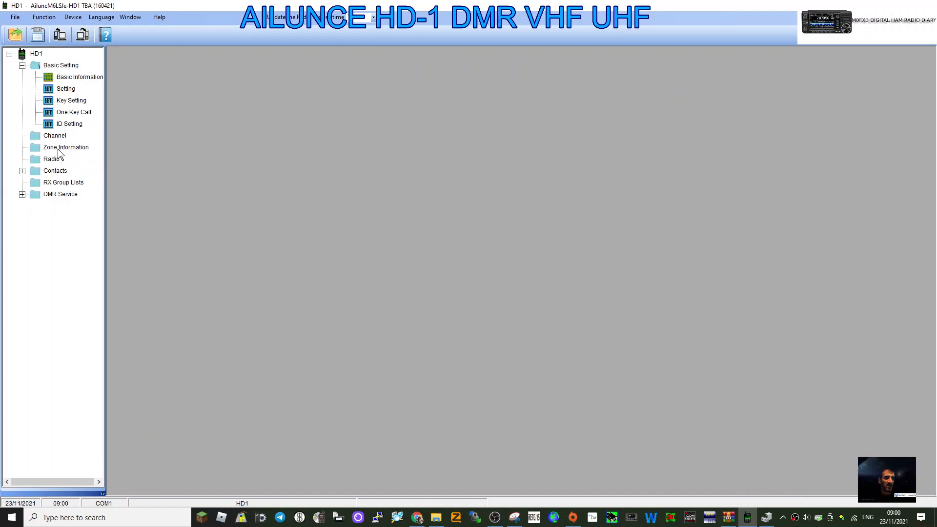
pyautogui.moveTo(59, 184)
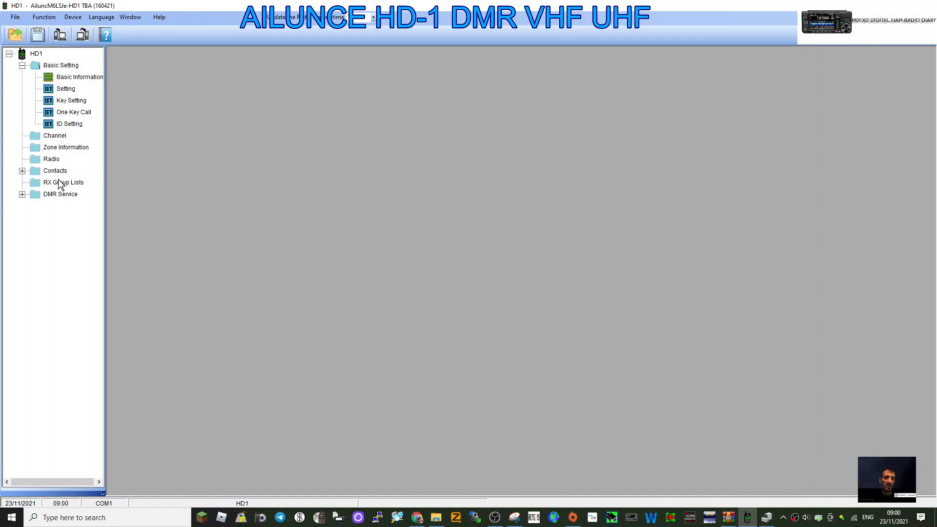
pyautogui.moveTo(47, 191)
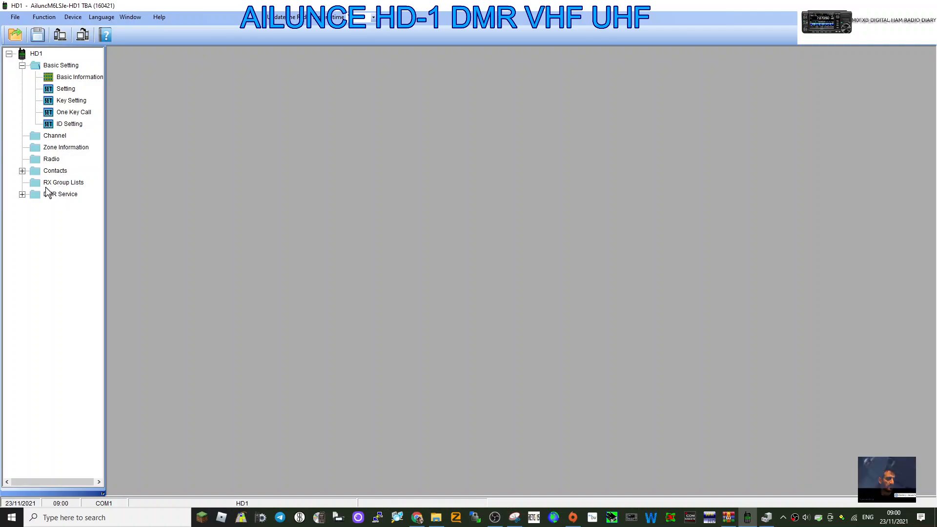
pyautogui.click(14, 16)
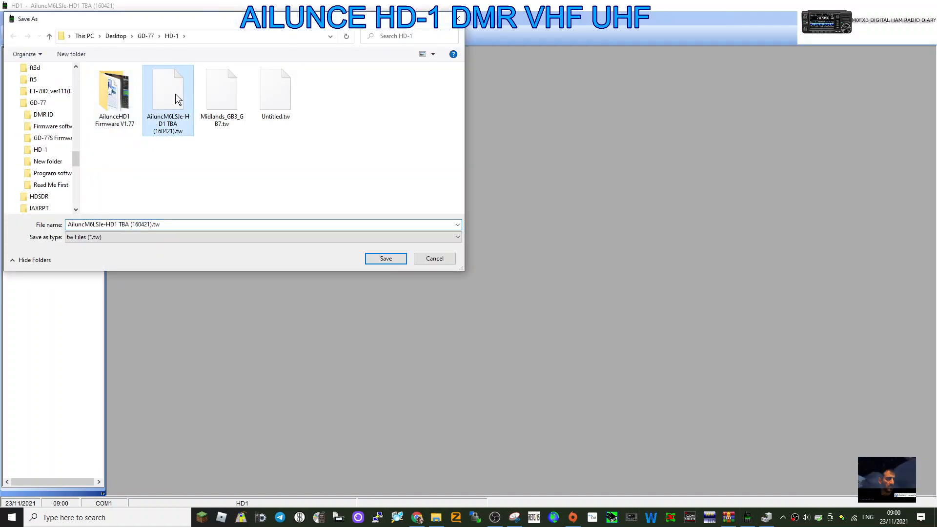
pyautogui.click(385, 258)
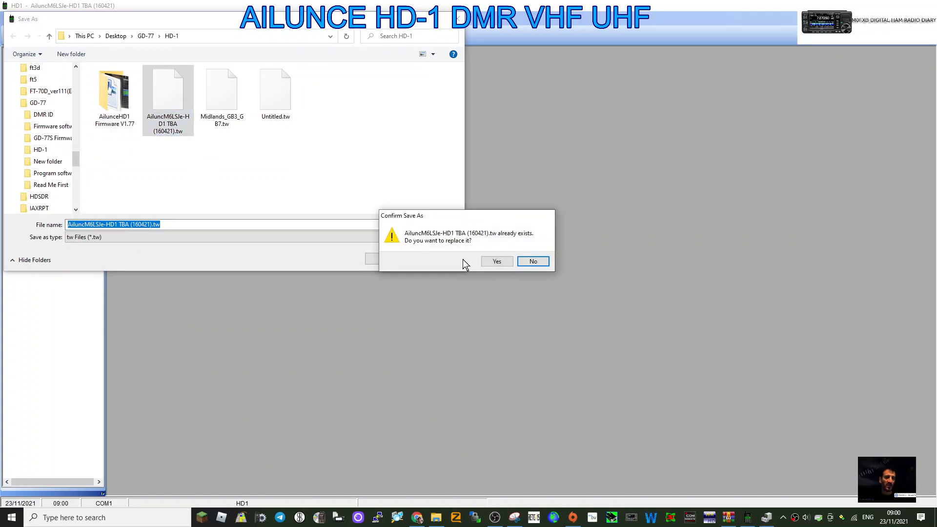
pyautogui.click(496, 261)
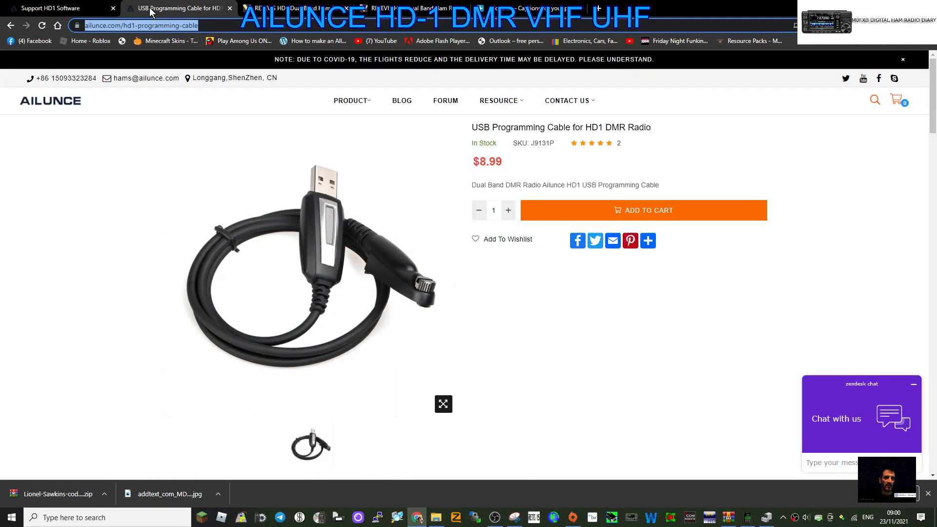
pyautogui.moveTo(754, 328)
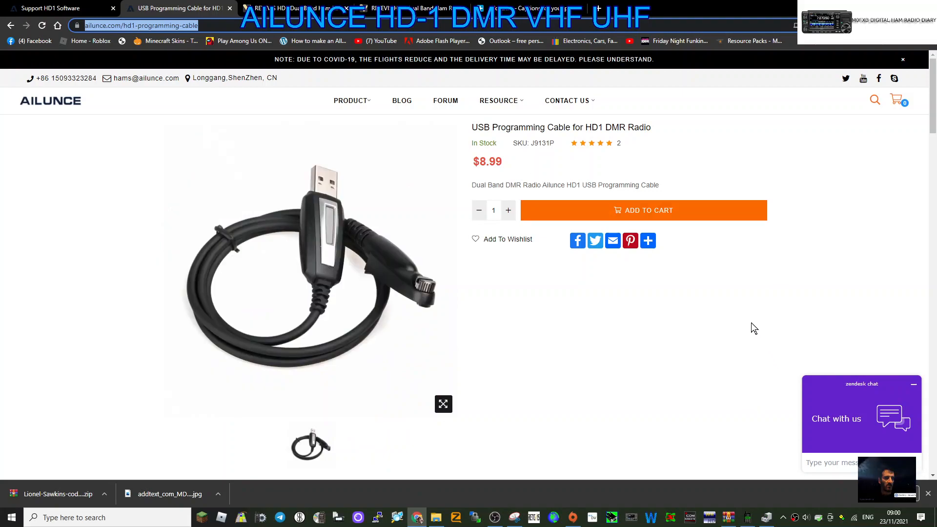
pyautogui.moveTo(42, 8)
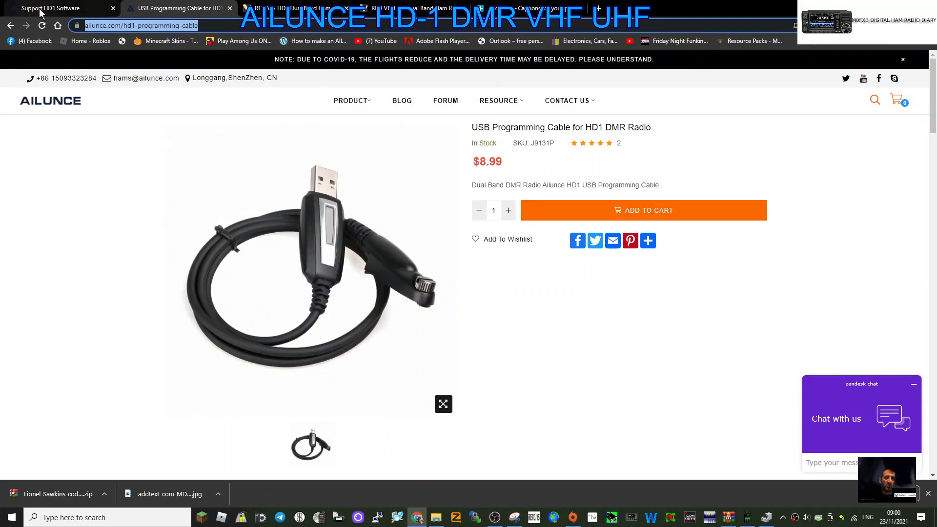
# Review the HD1 support page with the programming software, firmware and USB driver downloads.
pyautogui.click(50, 8)
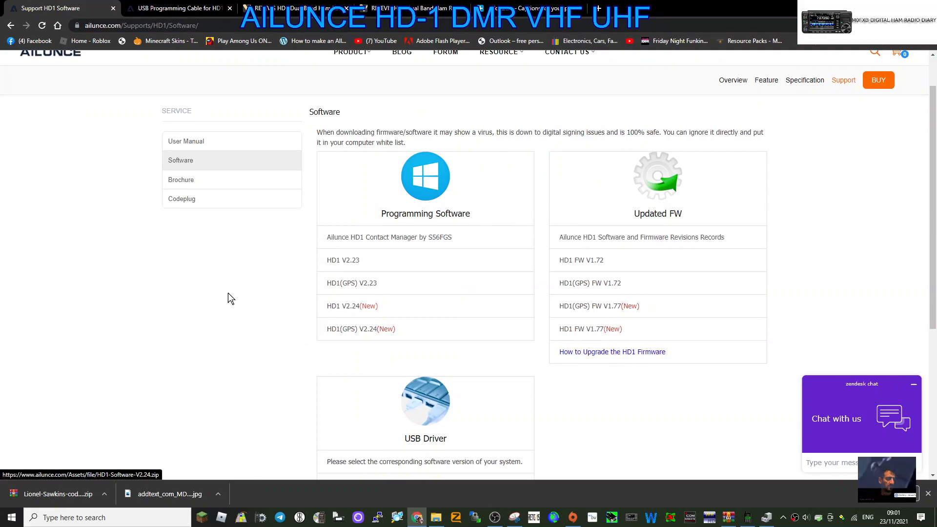
pyautogui.scroll(-3)
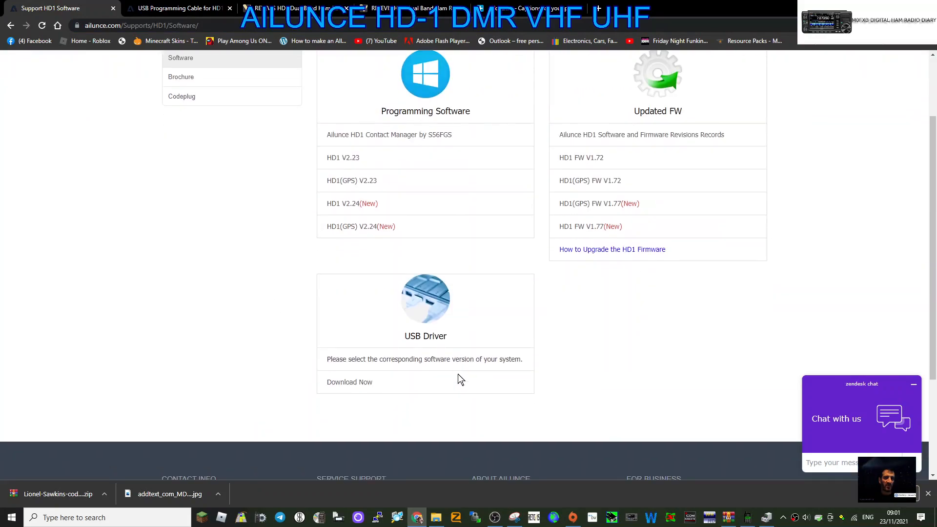
pyautogui.scroll(3)
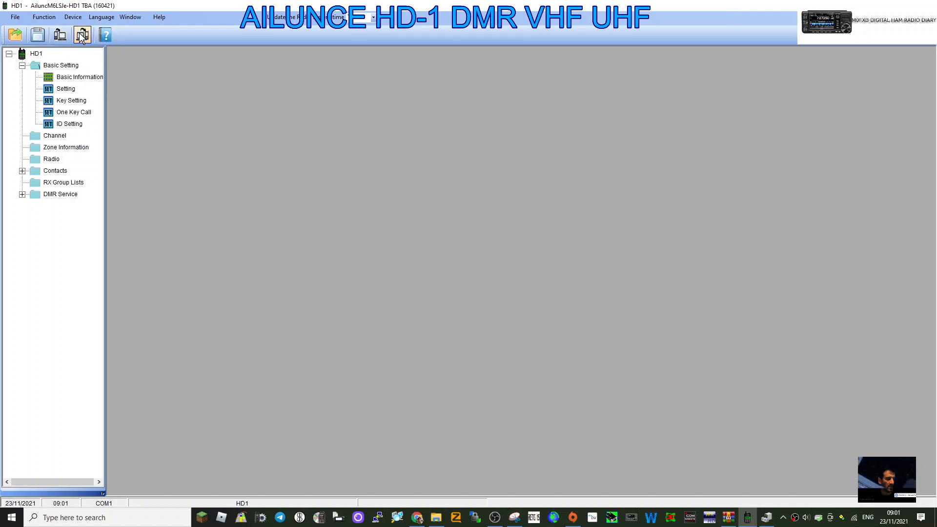
# Write the codeplug to the radio, then bring up the Channel Information table.
pyautogui.click(82, 34)
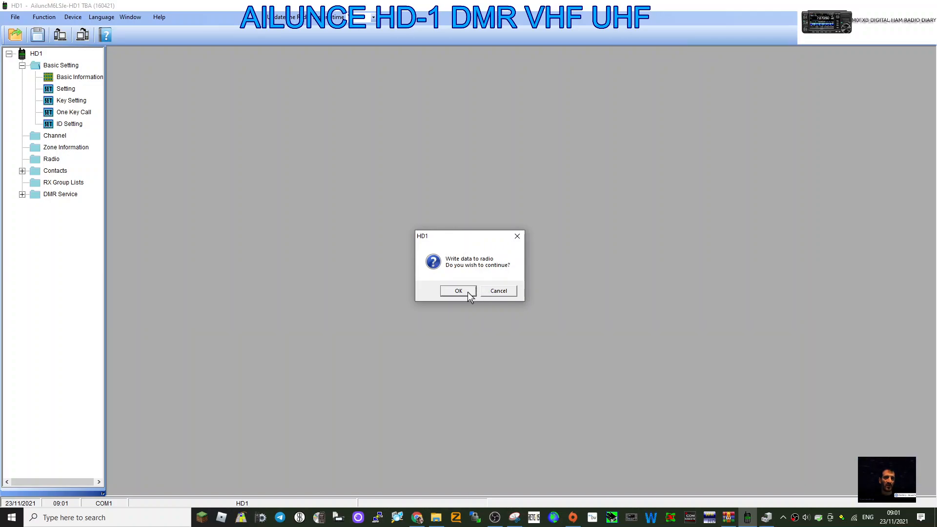
pyautogui.moveTo(614, 113)
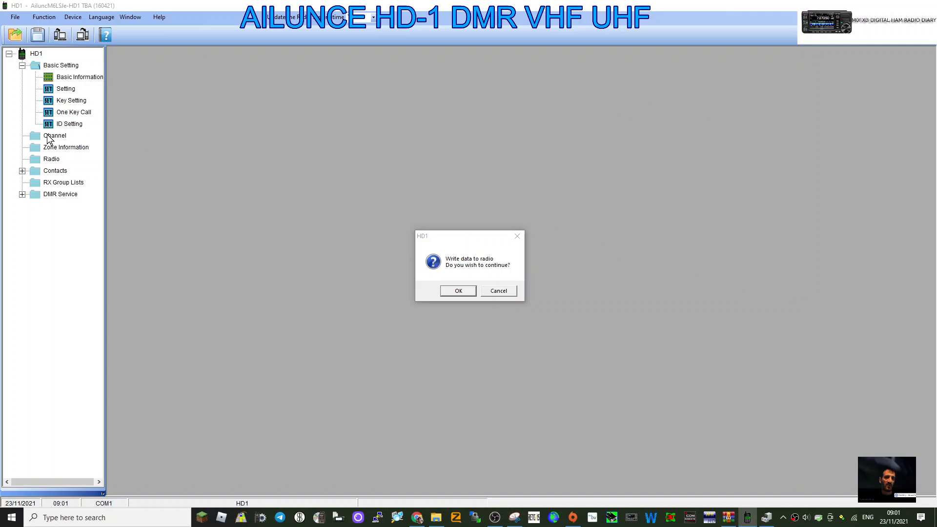
pyautogui.click(498, 290)
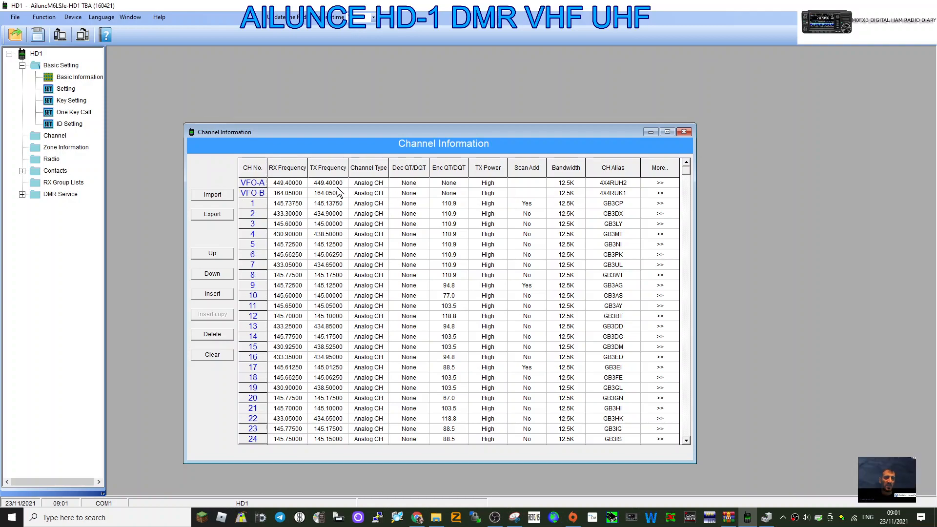
pyautogui.moveTo(412, 200)
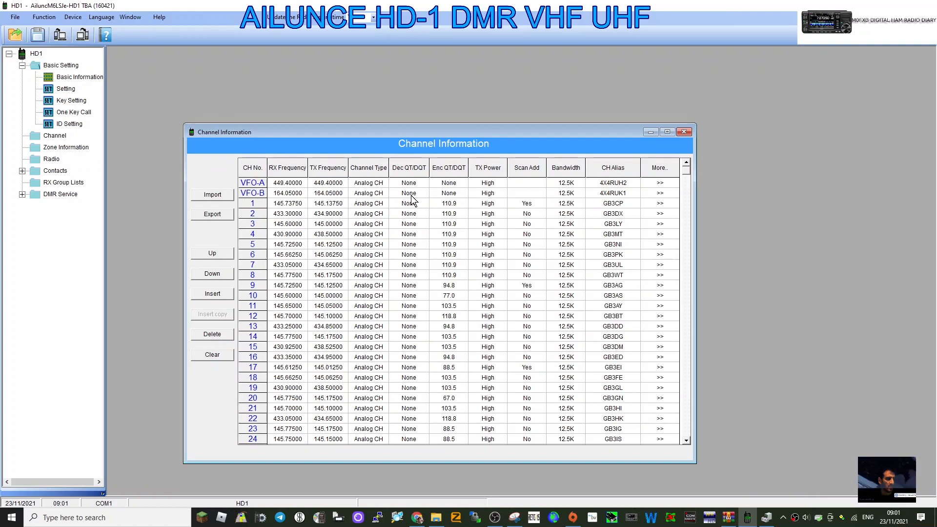
pyautogui.moveTo(621, 200)
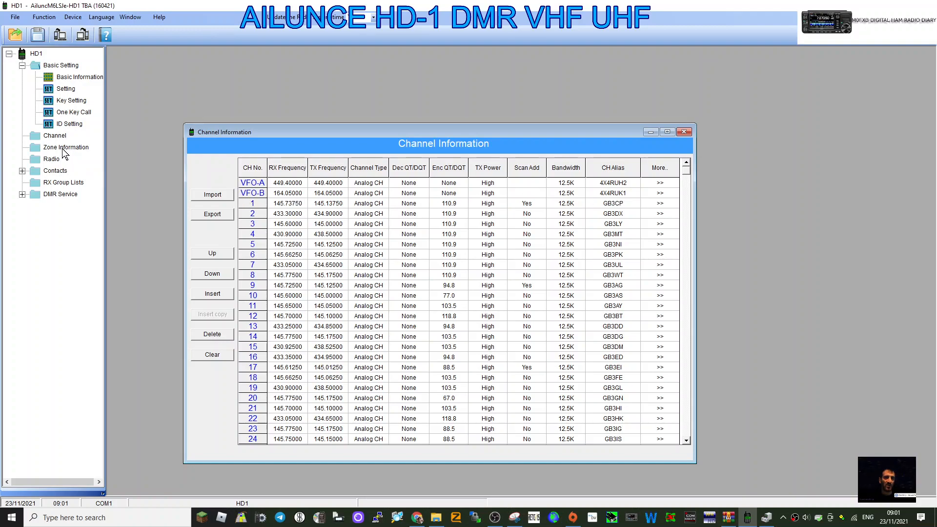
# Show the Zone Information list with the MYHOTSPOT zone and dismiss the FM radio settings.
pyautogui.click(66, 147)
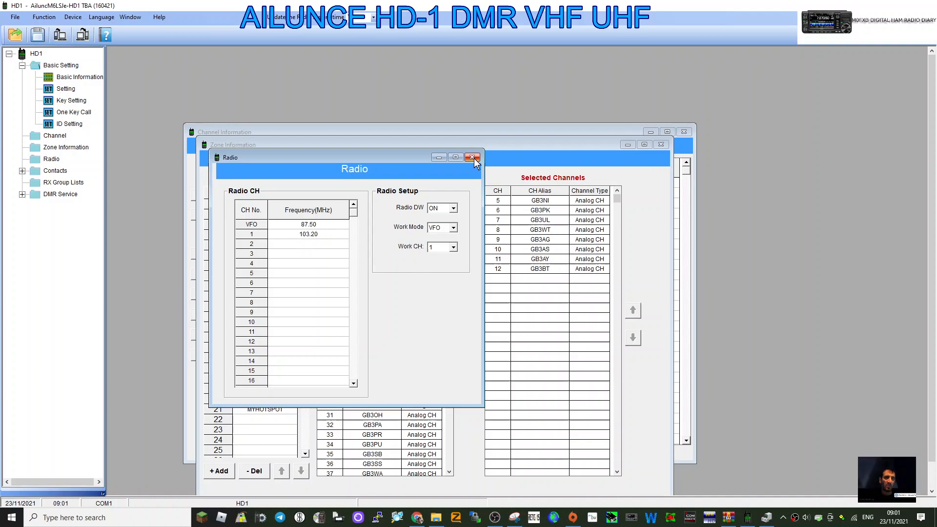
pyautogui.click(473, 157)
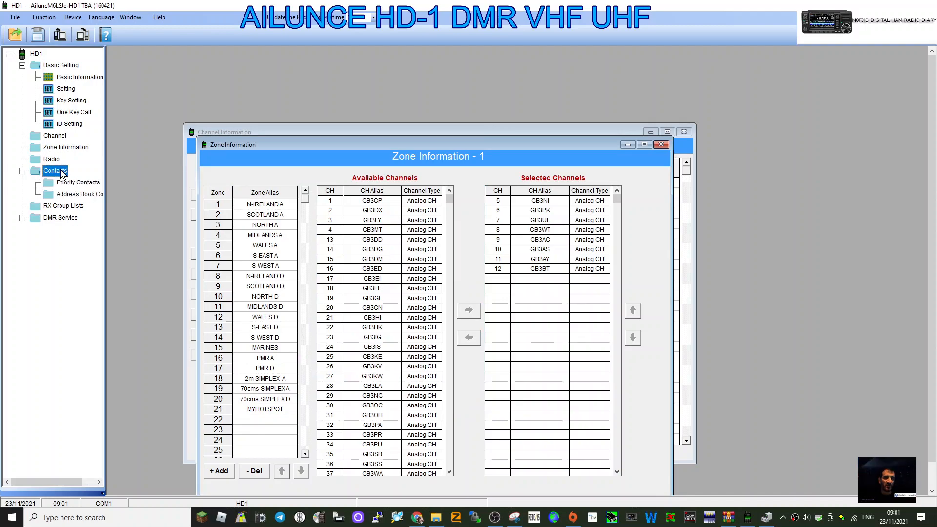
# Review the Priority Contacts talkgroups such as TG9 LOCAL and TG235 UK CALL, then the RX Group Lists.
pyautogui.click(76, 182)
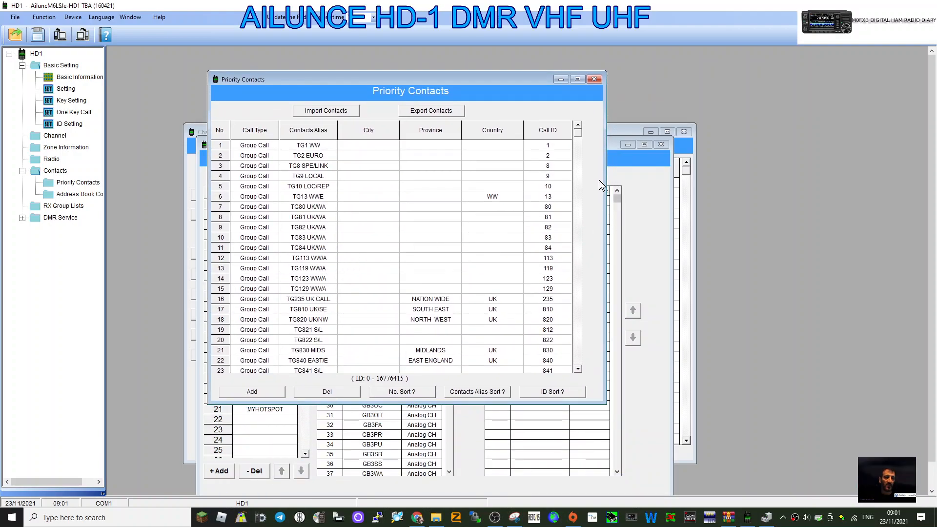
pyautogui.scroll(-3)
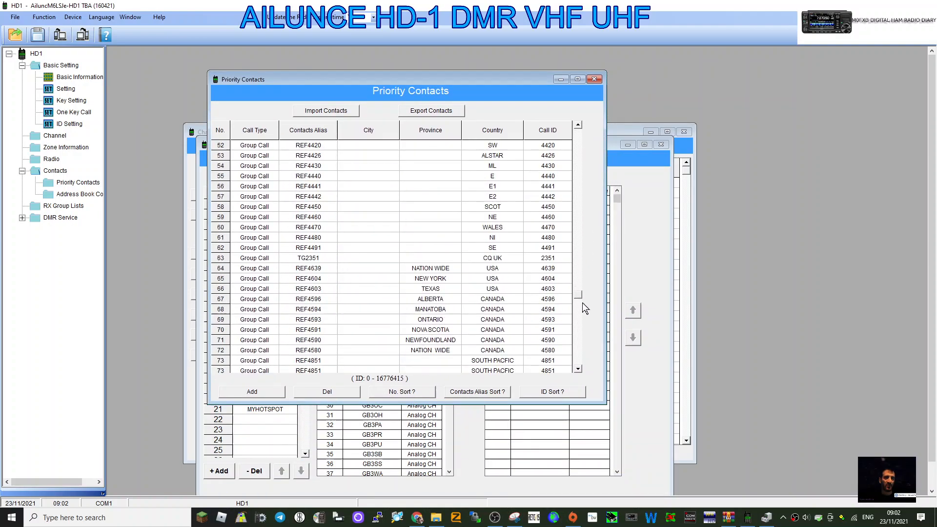
pyautogui.scroll(3)
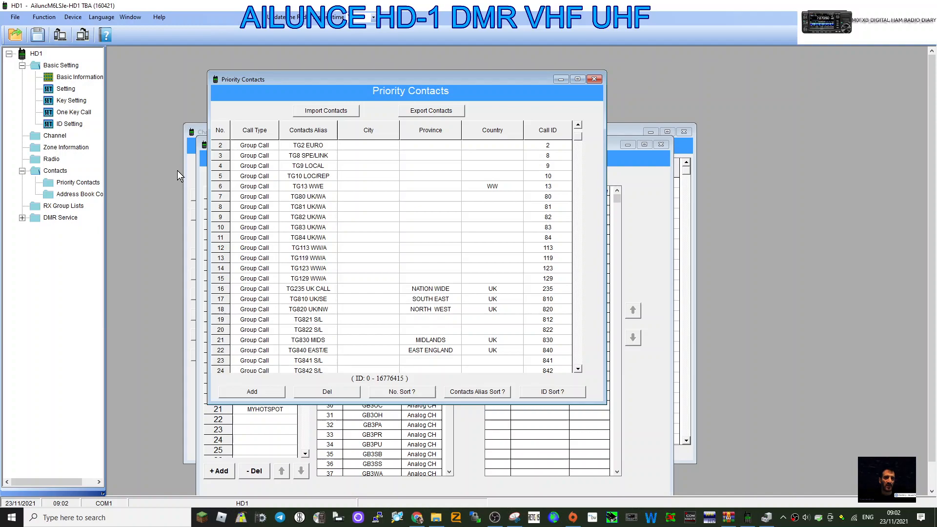
pyautogui.moveTo(148, 151)
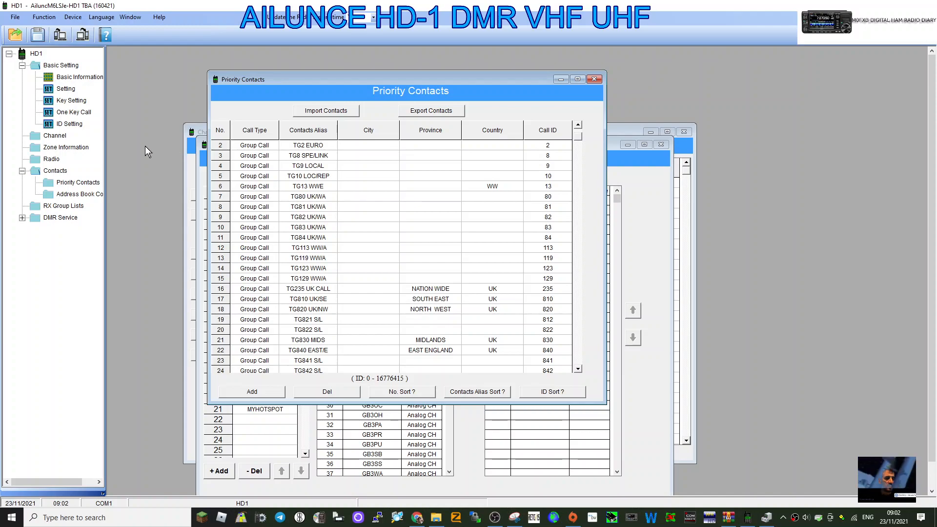
pyautogui.moveTo(56, 229)
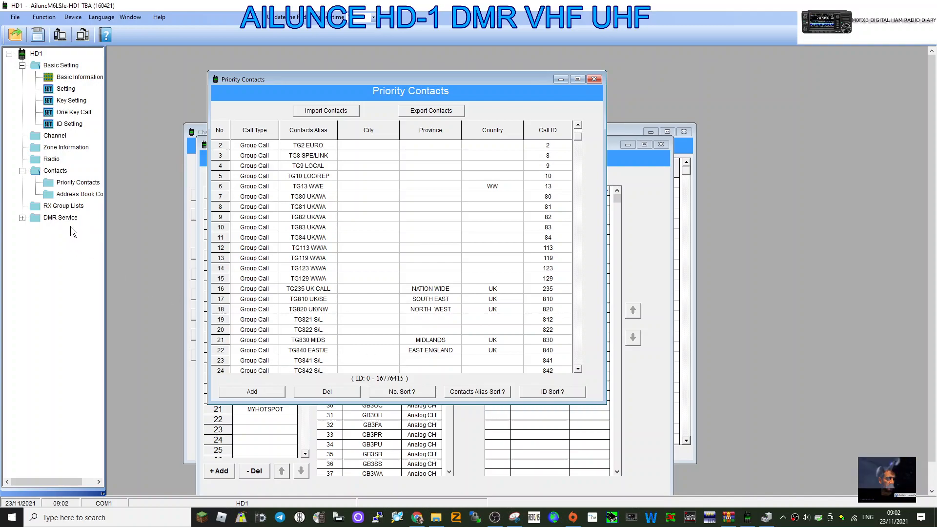
pyautogui.click(64, 205)
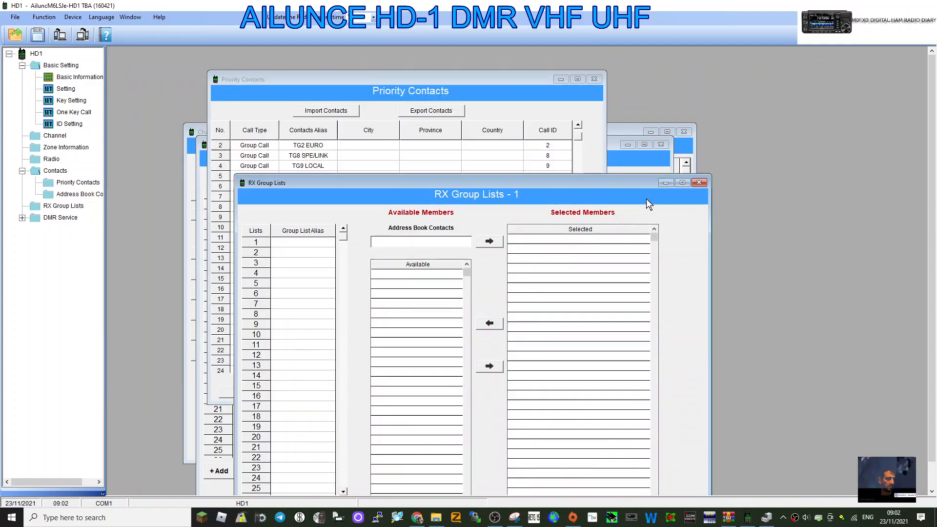
# Put away the empty RX Group Lists so Priority Contacts is in front again.
pyautogui.click(698, 182)
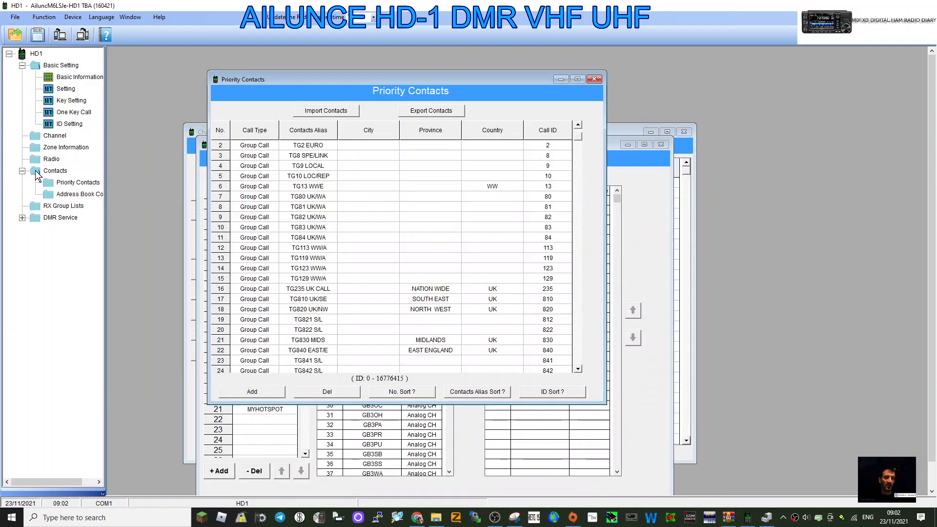
pyautogui.moveTo(122, 145)
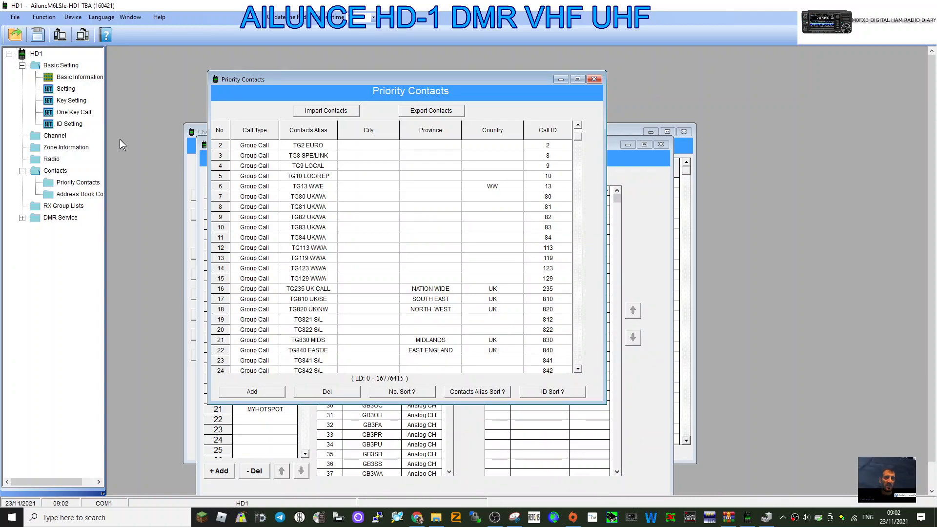
pyautogui.moveTo(842, 63)
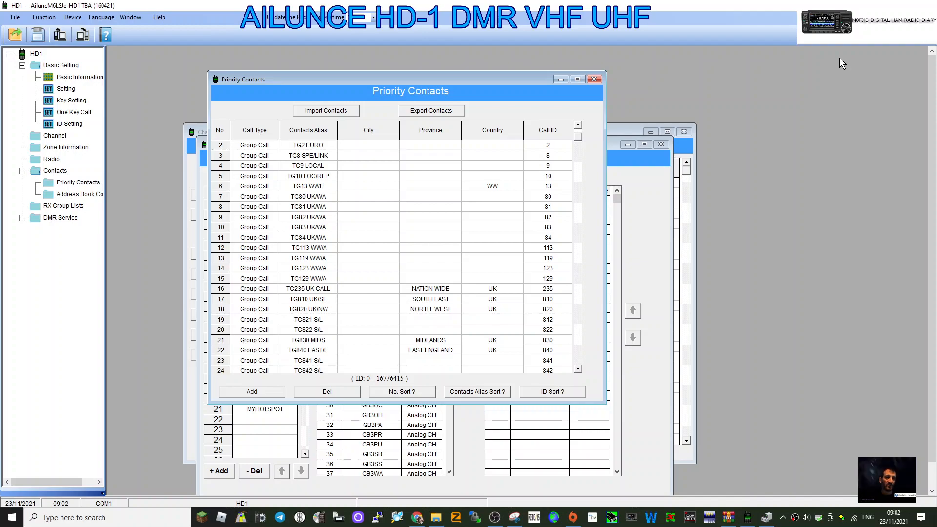
pyautogui.moveTo(100, 96)
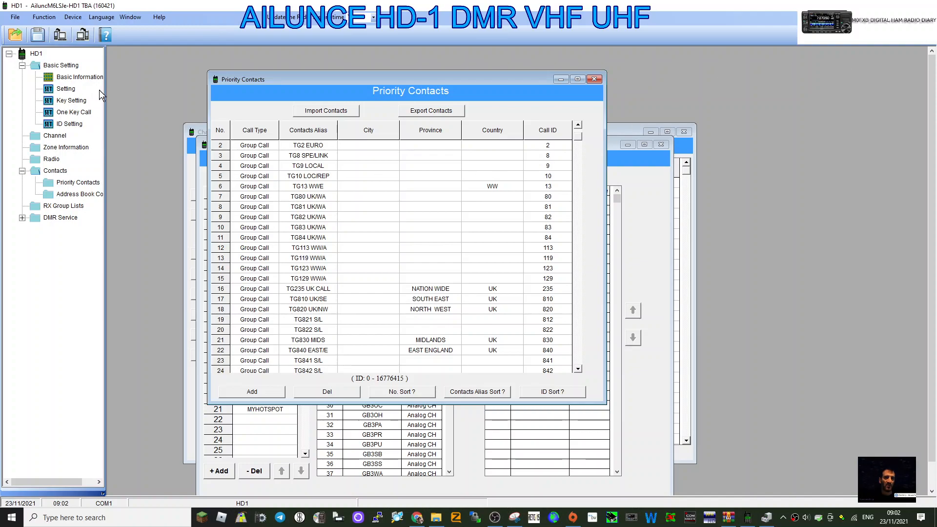
pyautogui.moveTo(146, 189)
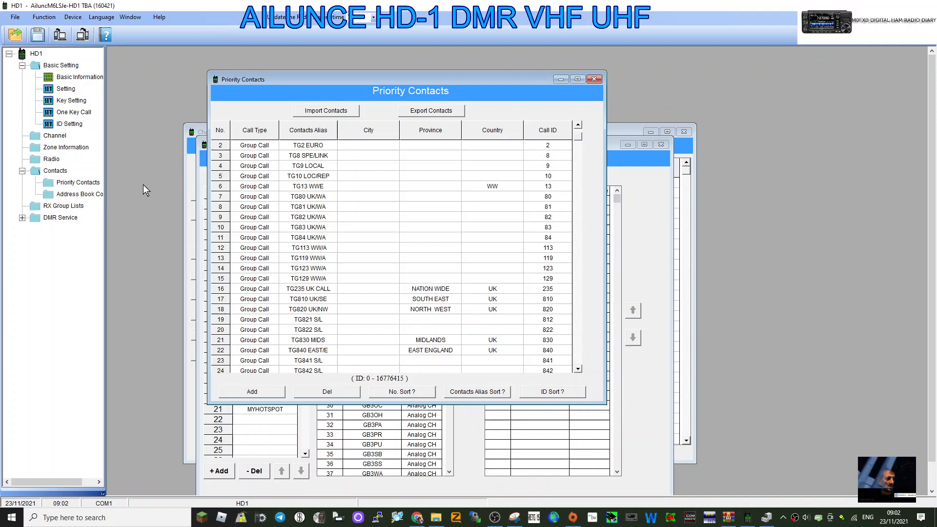
pyautogui.moveTo(78, 194)
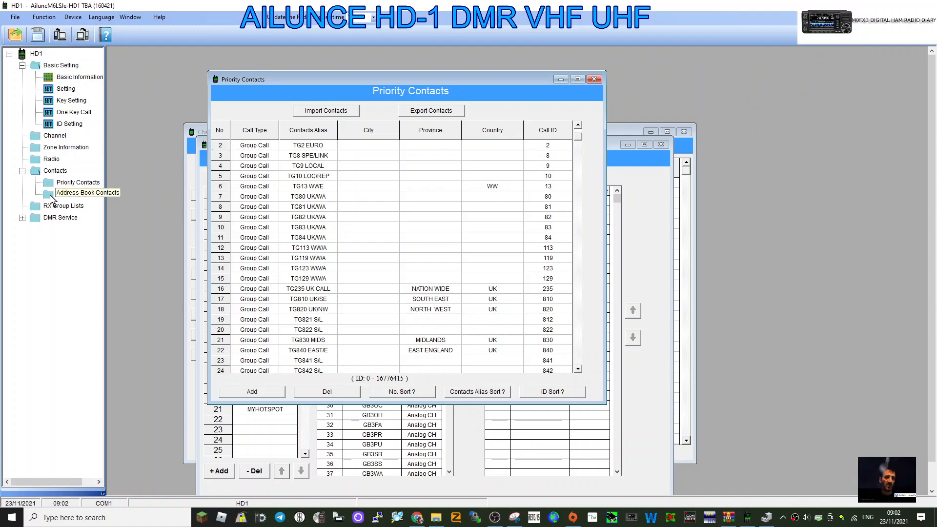
pyautogui.moveTo(119, 178)
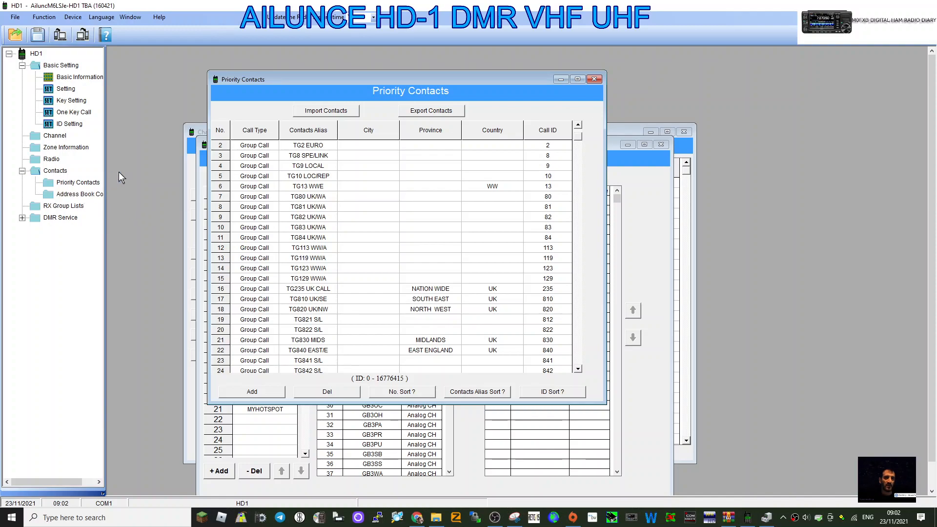
pyautogui.moveTo(813, 149)
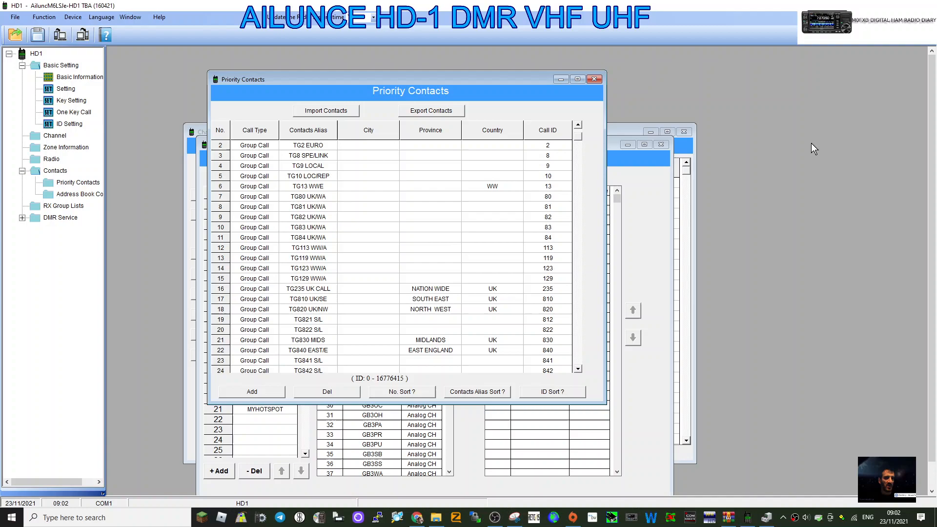
pyautogui.moveTo(839, 110)
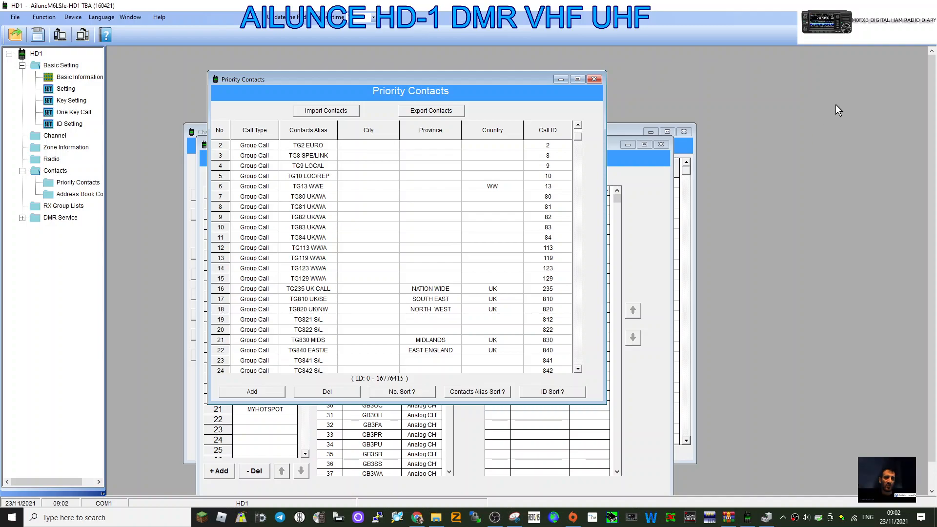